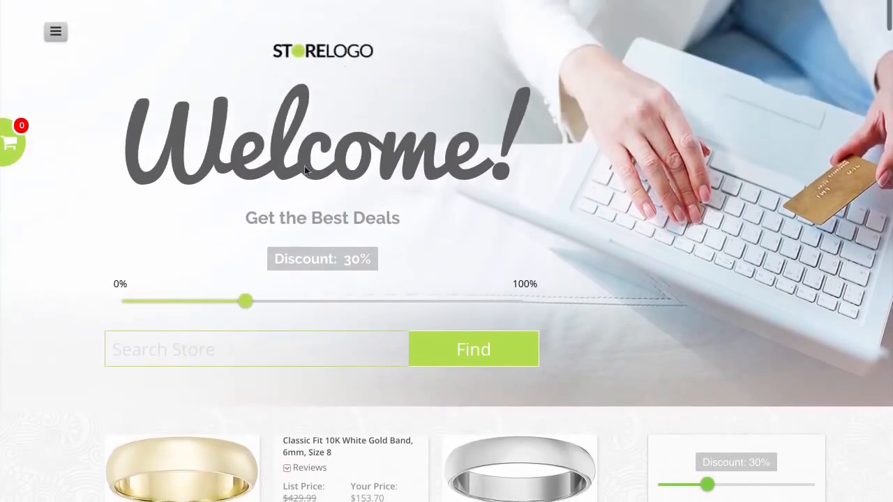
Scroll down through the WordPress admin page to reach the Stream Store menu.
{"action": "scroll", "scroll_direction": "down", "scroll_amount": 3}
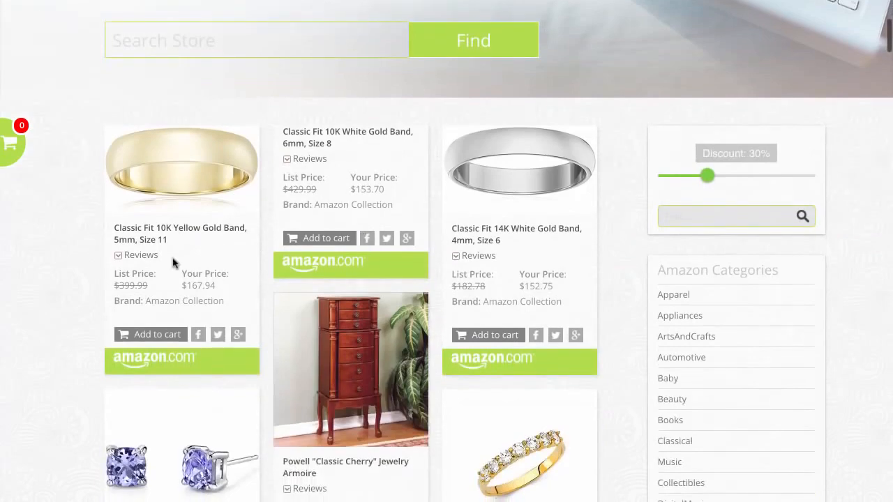
{"action": "scroll", "scroll_direction": "down", "scroll_amount": 3}
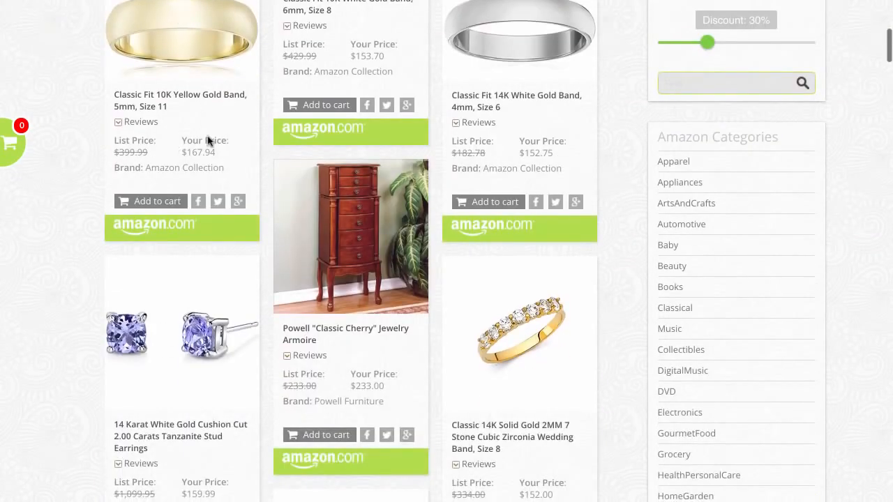
{"action": "scroll", "scroll_direction": "down", "scroll_amount": 3}
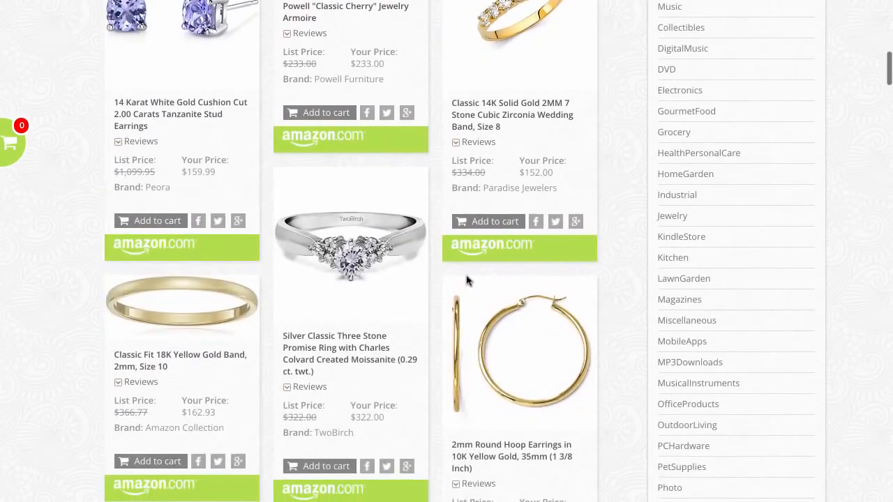
{"action": "scroll", "scroll_direction": "down", "scroll_amount": 3}
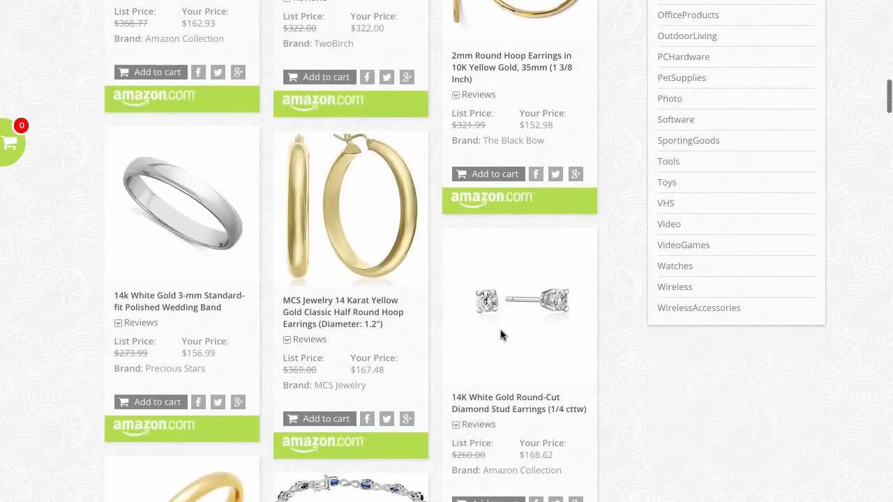
{"action": "scroll", "scroll_direction": "down", "scroll_amount": 3}
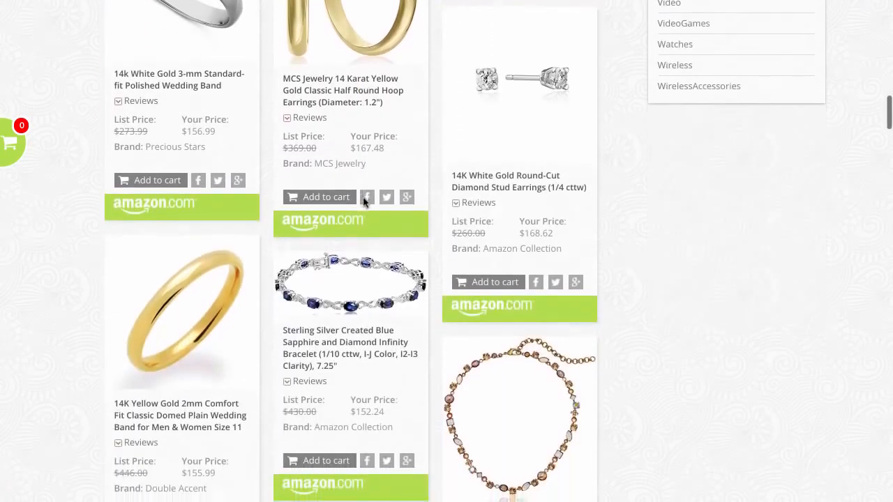
{"action": "scroll", "scroll_direction": "down", "scroll_amount": 3}
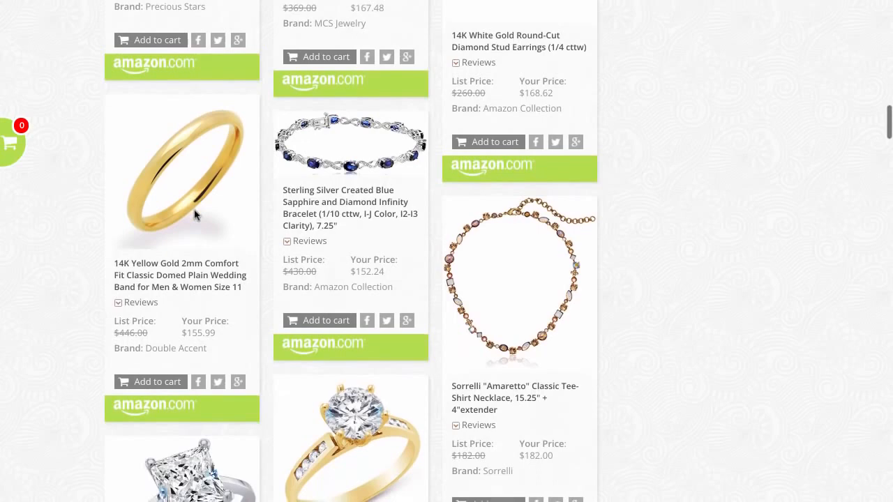
{"action": "scroll", "scroll_direction": "down", "scroll_amount": 3}
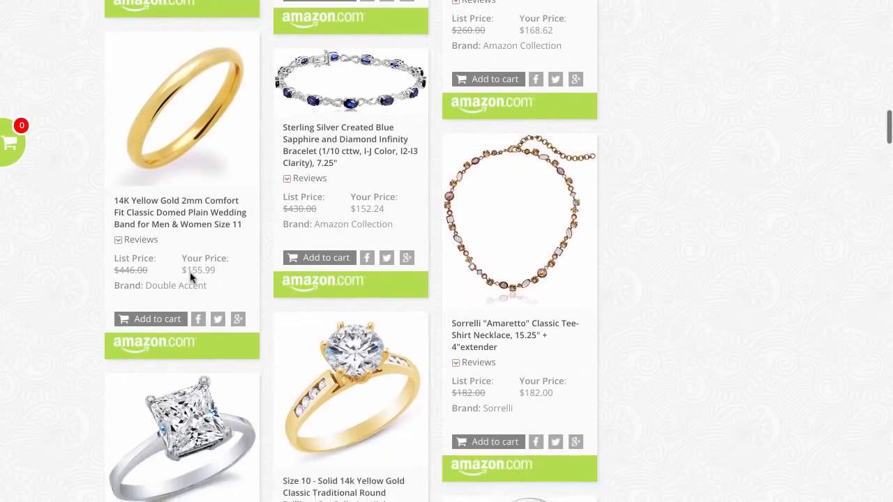
{"action": "scroll", "scroll_direction": "down", "scroll_amount": 3}
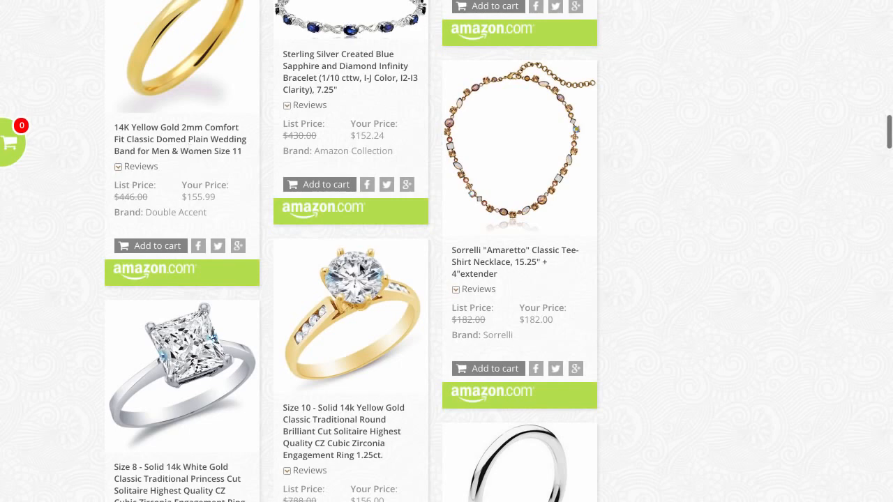
{"action": "mouse_move", "coordinate": [278, 219]}
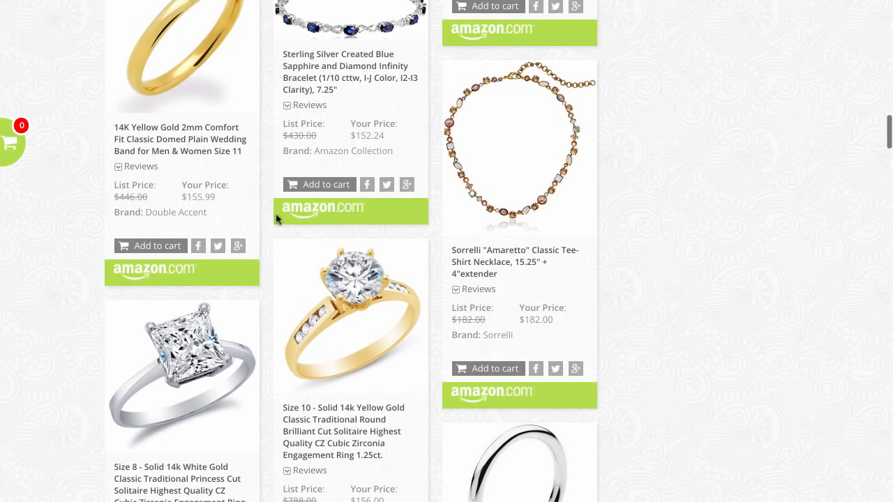
{"action": "scroll", "scroll_direction": "down", "scroll_amount": 3}
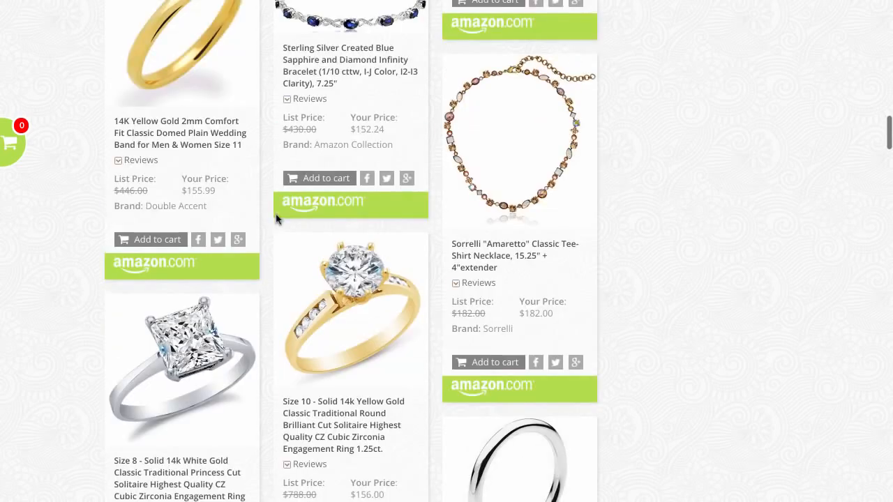
{"action": "scroll", "scroll_direction": "down", "scroll_amount": 3}
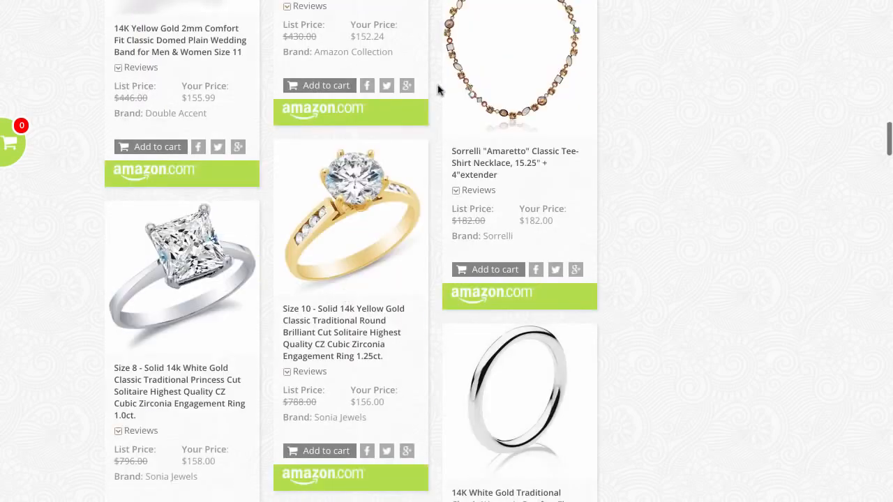
{"action": "scroll", "scroll_direction": "down", "scroll_amount": 3}
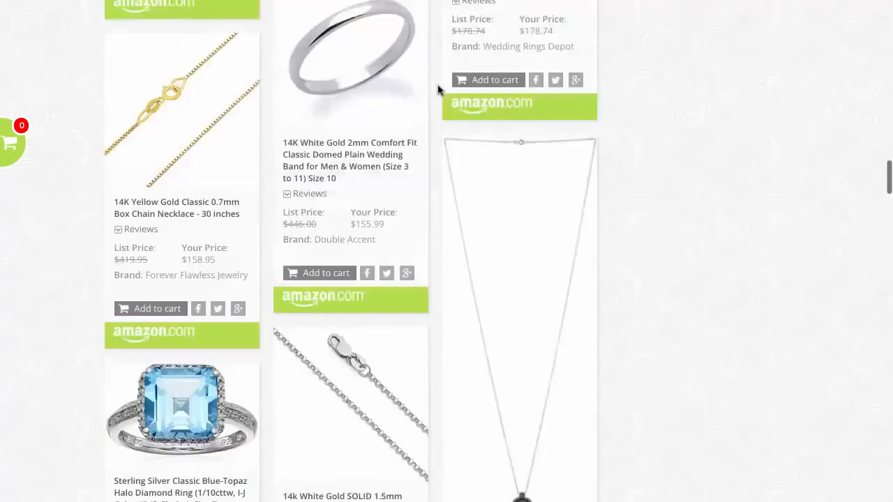
{"action": "scroll", "scroll_direction": "up", "scroll_amount": 3}
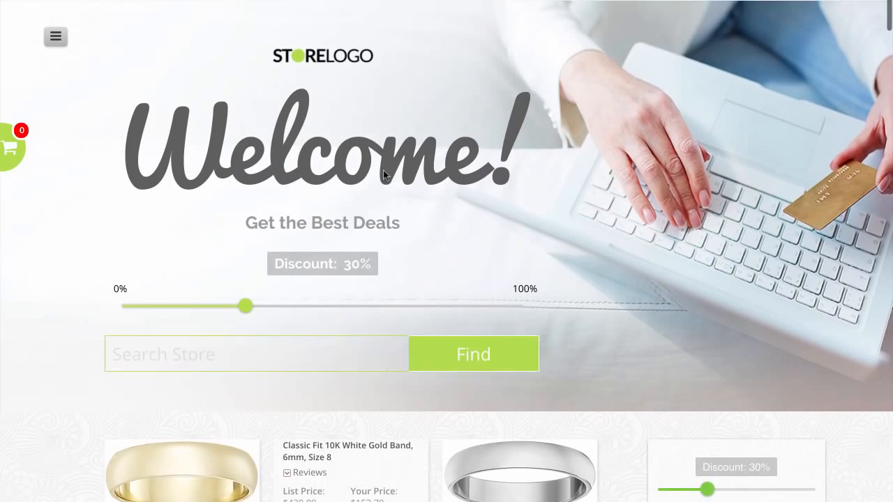
{"action": "scroll", "scroll_direction": "down", "scroll_amount": 3}
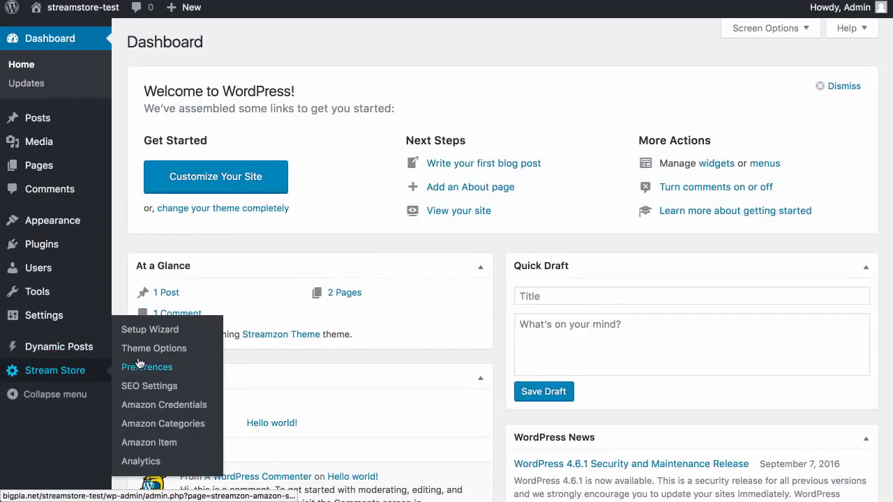
{"action": "mouse_move", "coordinate": [150, 329]}
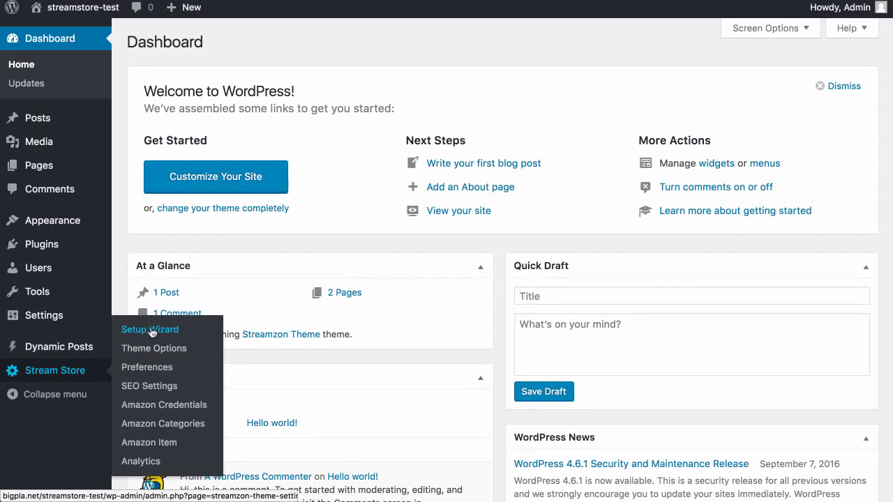
Launch the Stream Store Setup Wizard and review the Amazon Settings credentials.
{"action": "left_click", "coordinate": [151, 330]}
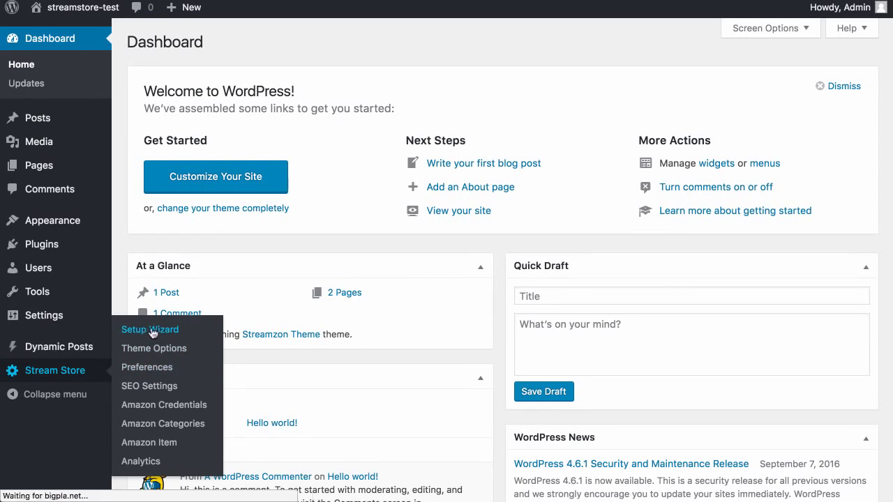
{"action": "left_click", "coordinate": [150, 329]}
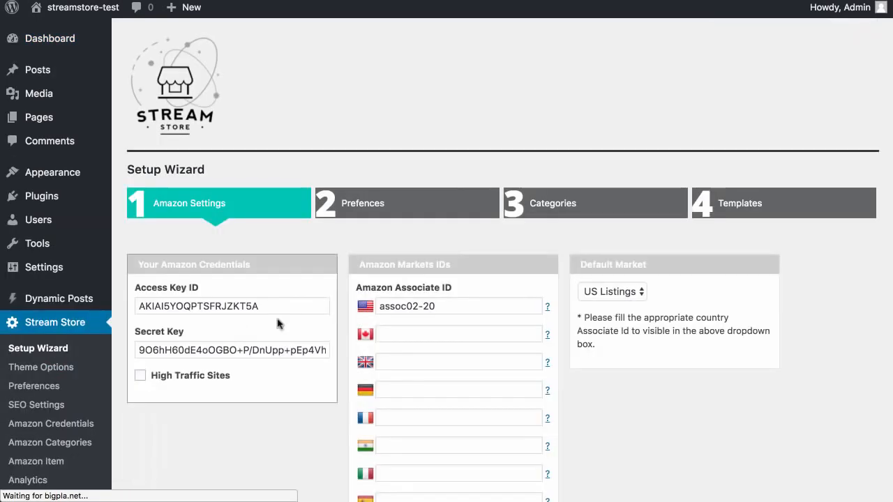
{"action": "scroll", "scroll_direction": "up", "scroll_amount": 3}
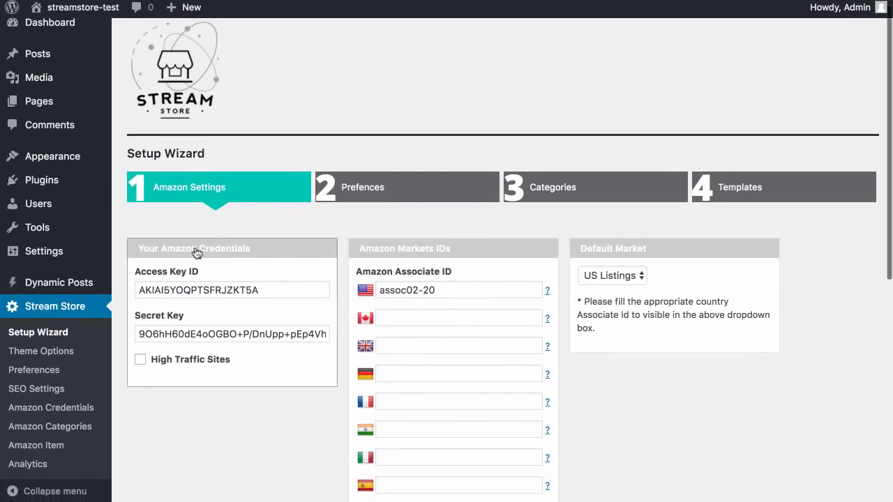
{"action": "mouse_move", "coordinate": [160, 243]}
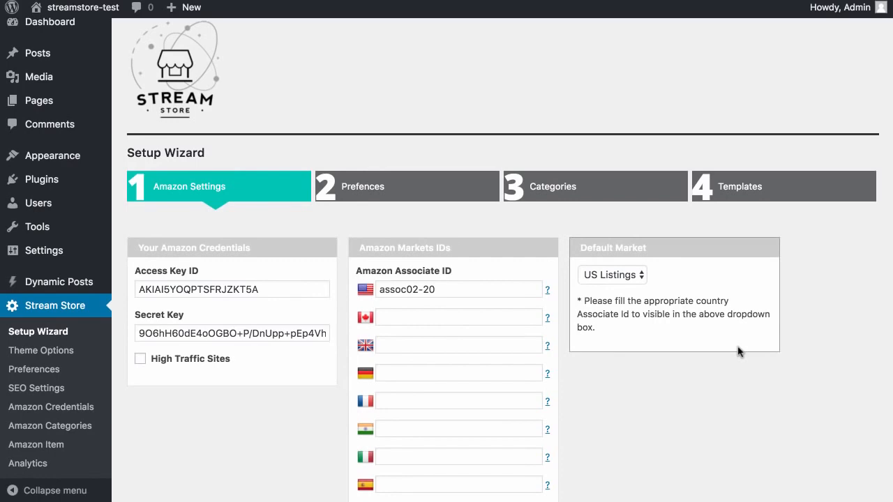
{"action": "scroll", "scroll_direction": "down", "scroll_amount": 3}
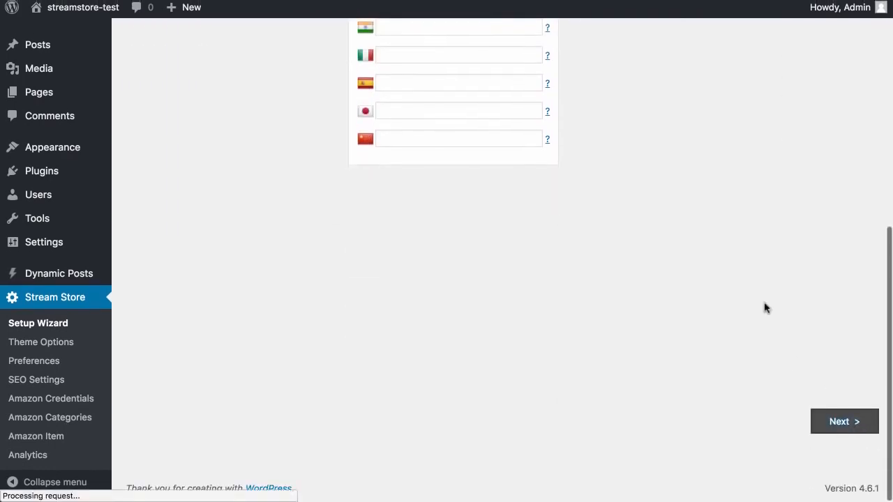
{"action": "scroll", "scroll_direction": "up", "scroll_amount": 3}
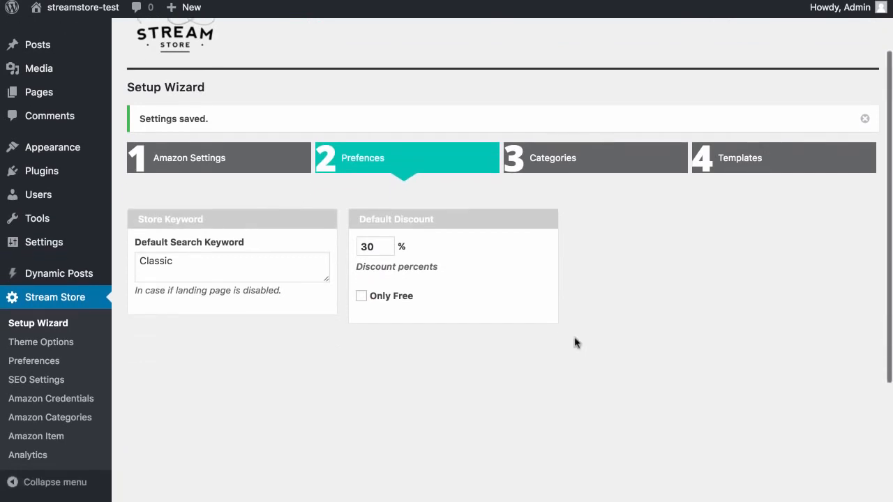
Replace the Default Search Keyword with 'classic' and save the Preferences step with Next.
{"action": "double_click", "coordinate": [156, 260]}
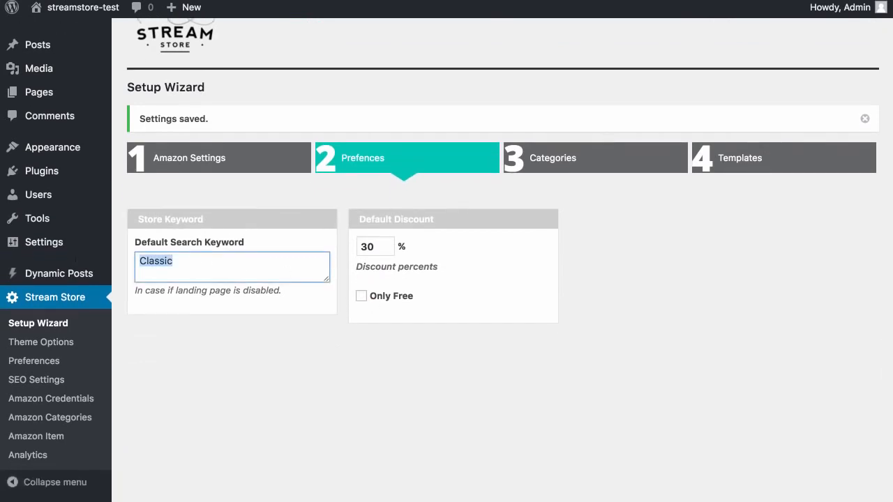
{"action": "type", "text": "jew"}
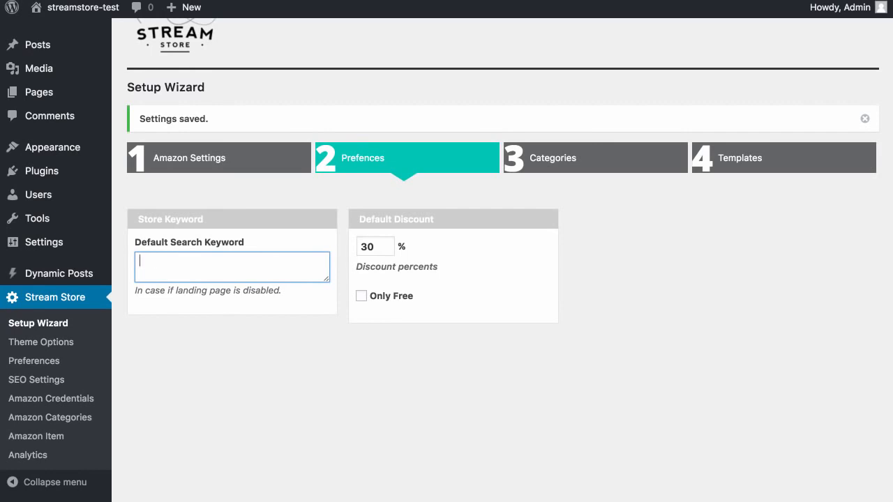
{"action": "type", "text": "fitness"}
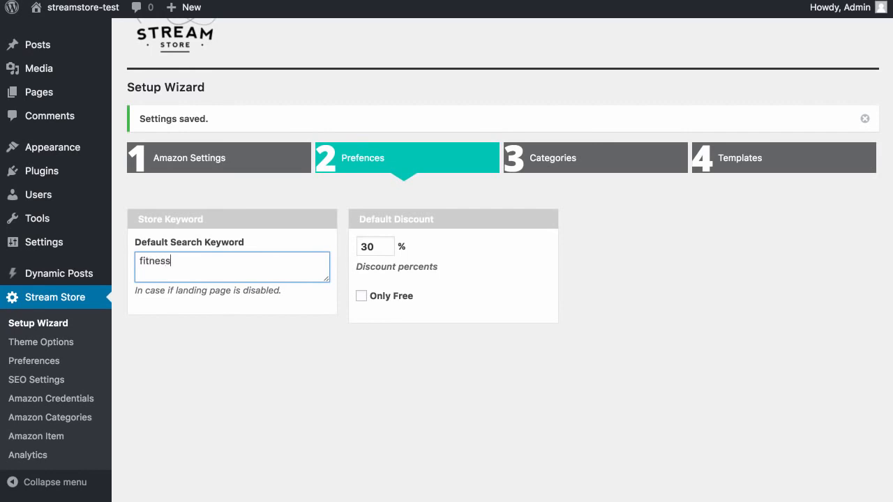
{"action": "type", "text": "clothing"}
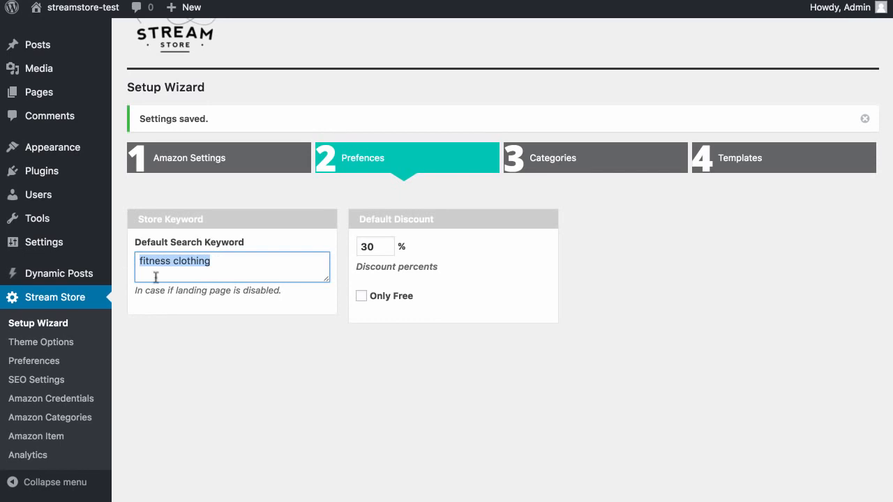
{"action": "type", "text": "cl"}
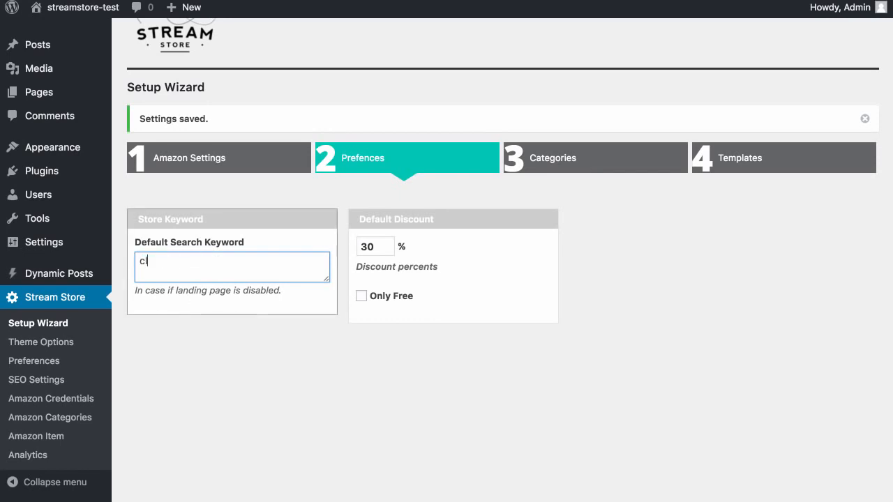
{"action": "type", "text": "assic"}
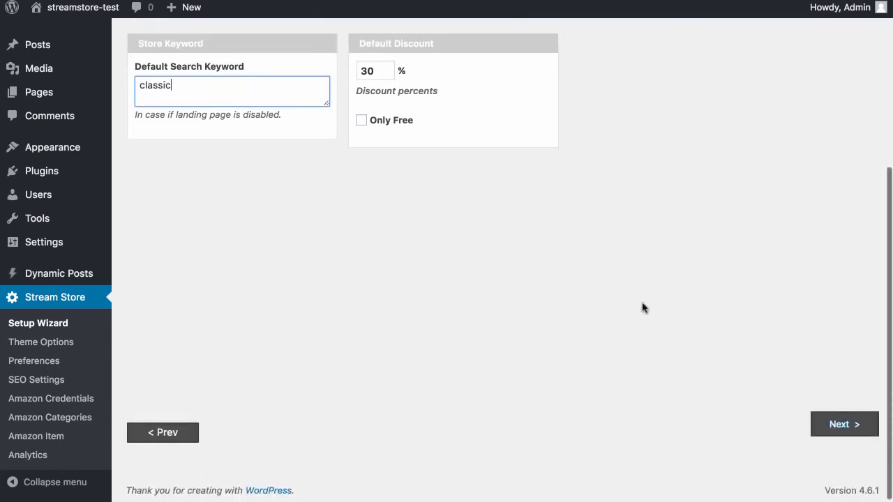
{"action": "left_click", "coordinate": [844, 425]}
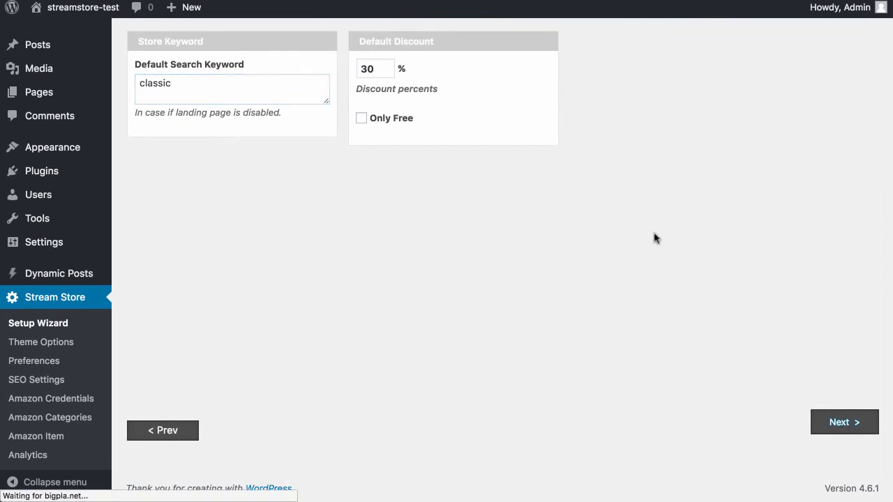
{"action": "left_click", "coordinate": [844, 421]}
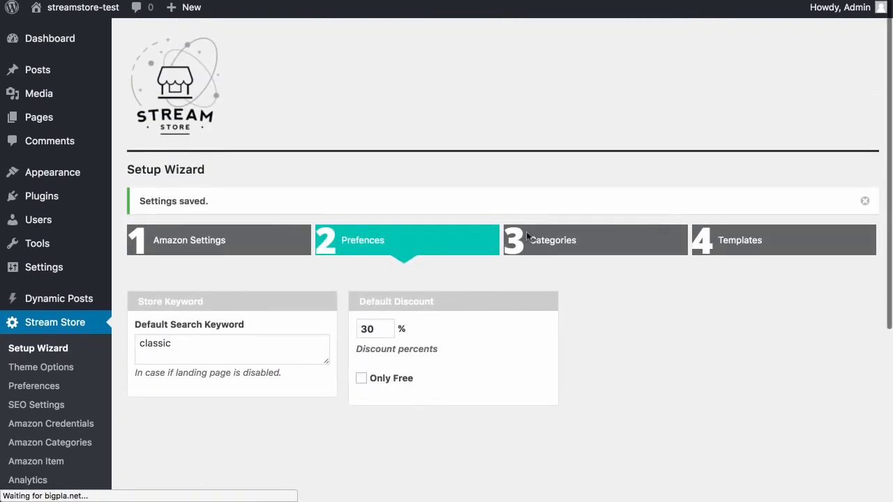
On the Categories step, choose Beauty as the store's Amazon category.
{"action": "left_click", "coordinate": [595, 240]}
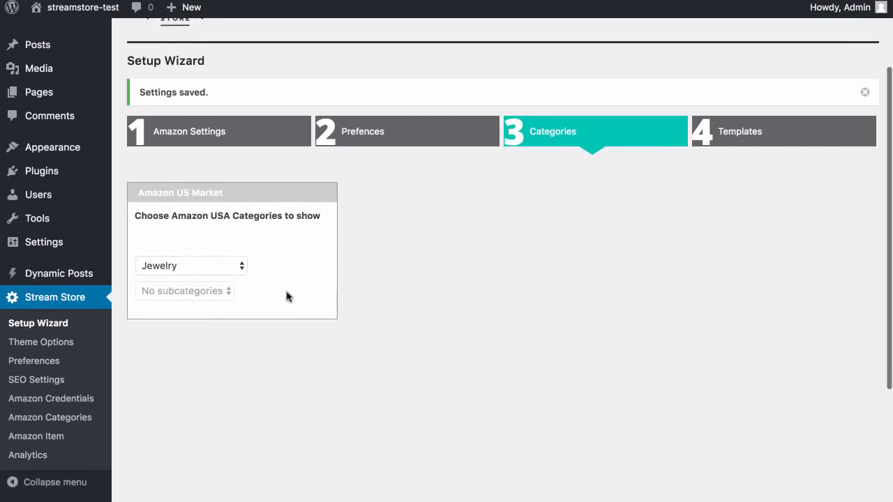
{"action": "left_click", "coordinate": [189, 265]}
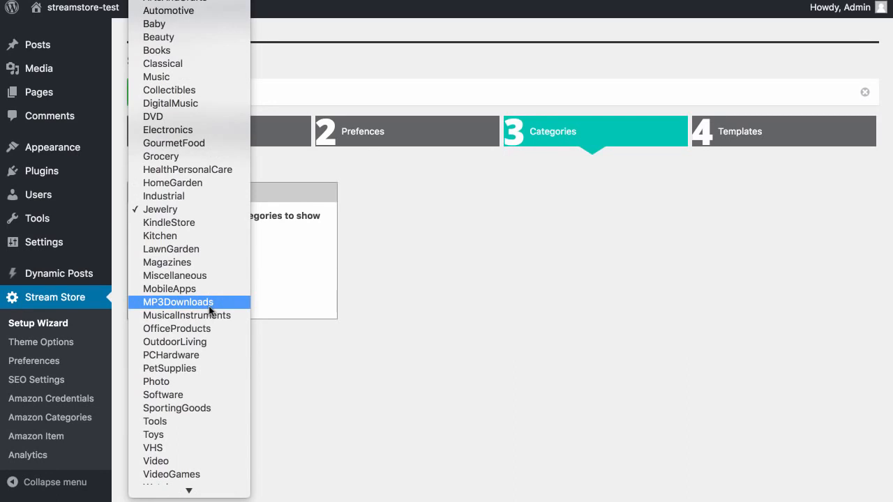
{"action": "left_click", "coordinate": [161, 210]}
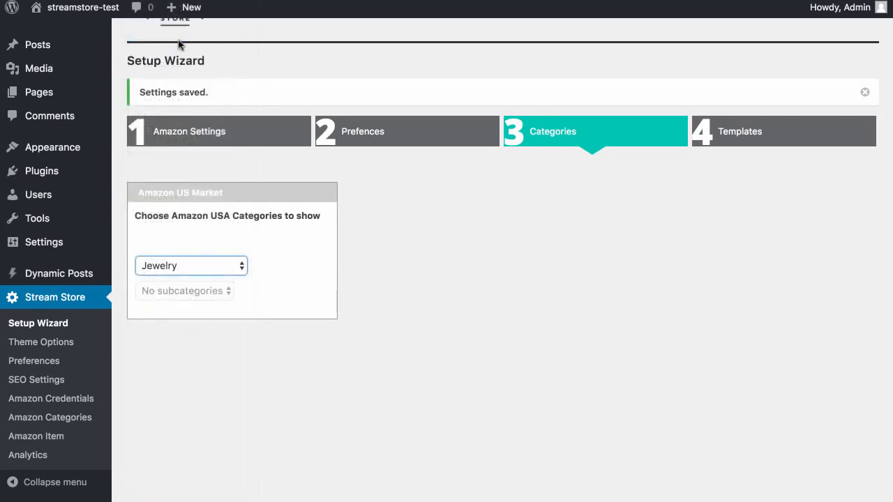
{"action": "left_click", "coordinate": [191, 265]}
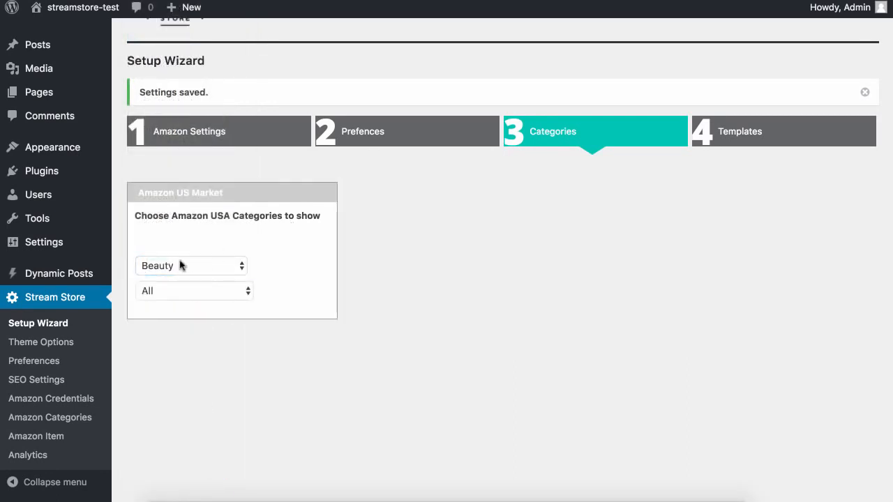
{"action": "scroll", "scroll_direction": "up", "scroll_amount": 3}
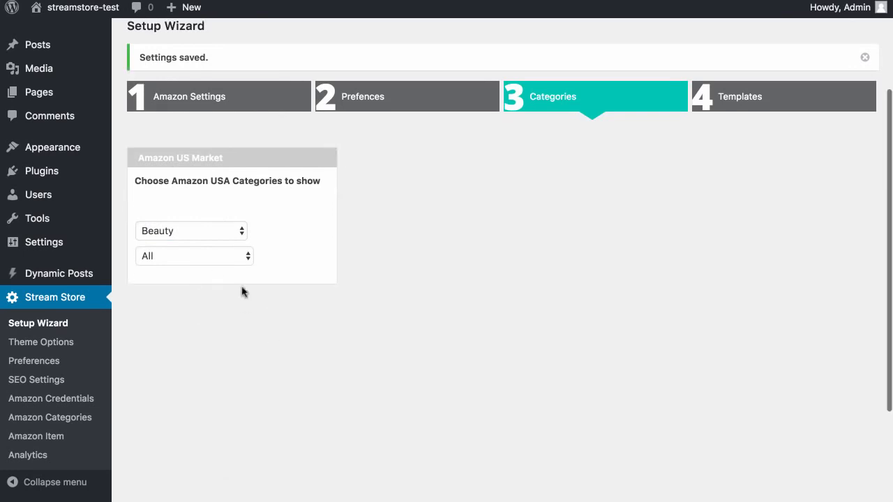
Narrow Beauty to the Skin Care subcategory, leaving All at the third level.
{"action": "left_click", "coordinate": [194, 256]}
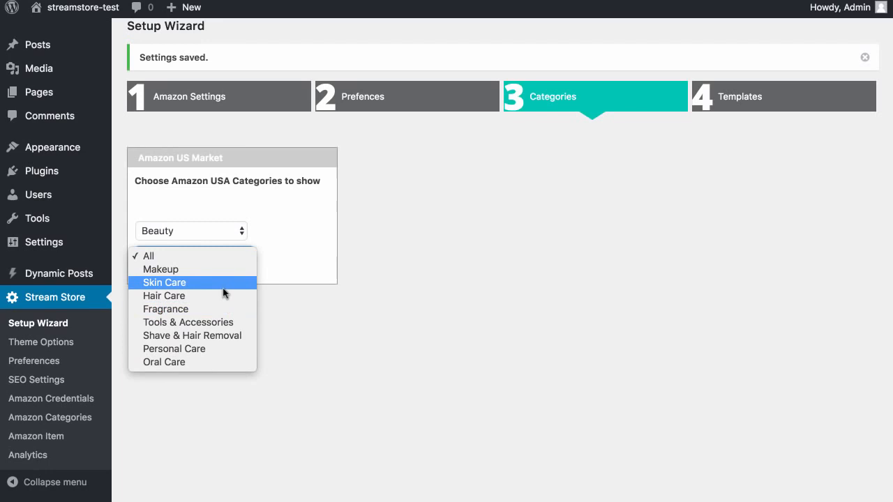
{"action": "left_click", "coordinate": [165, 281]}
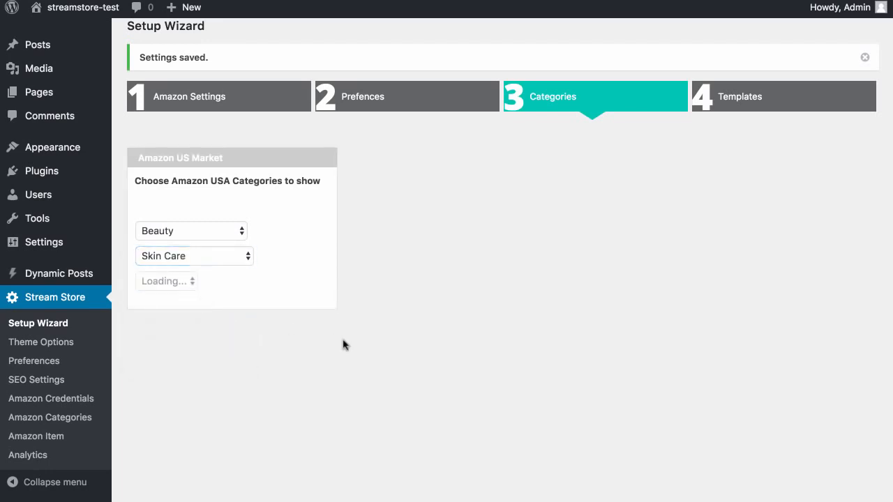
{"action": "left_click", "coordinate": [167, 282]}
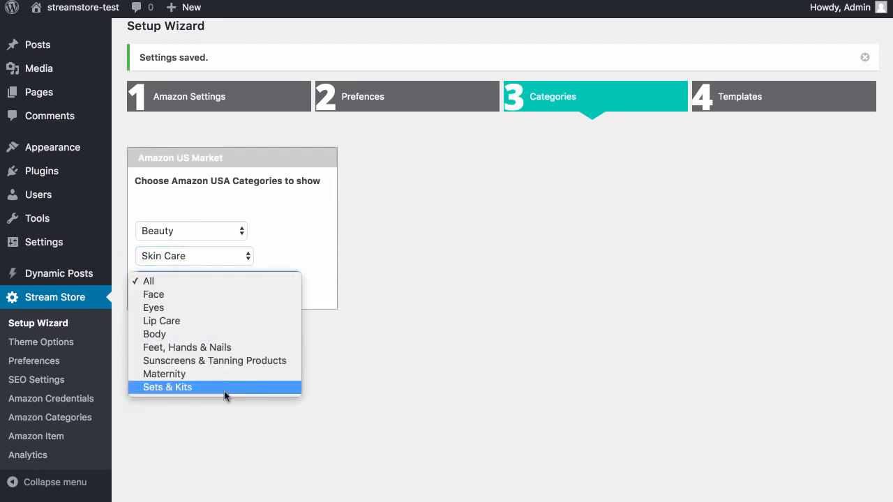
{"action": "mouse_move", "coordinate": [221, 335]}
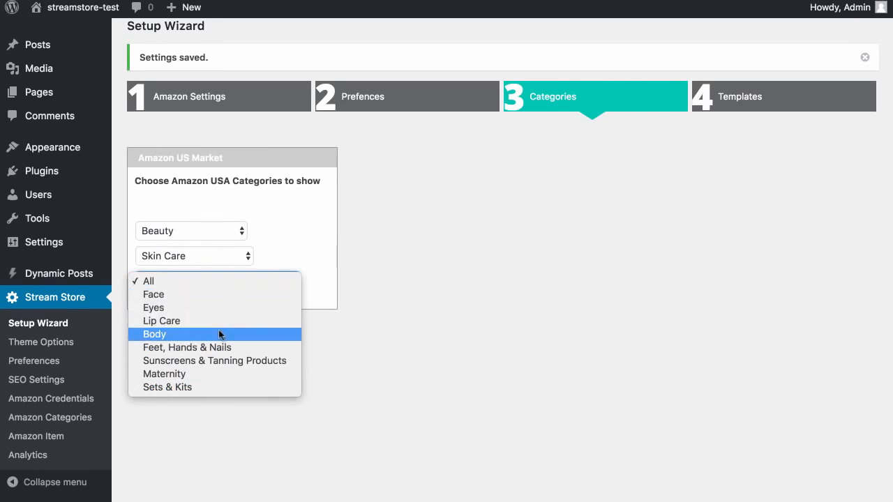
{"action": "left_click", "coordinate": [153, 333]}
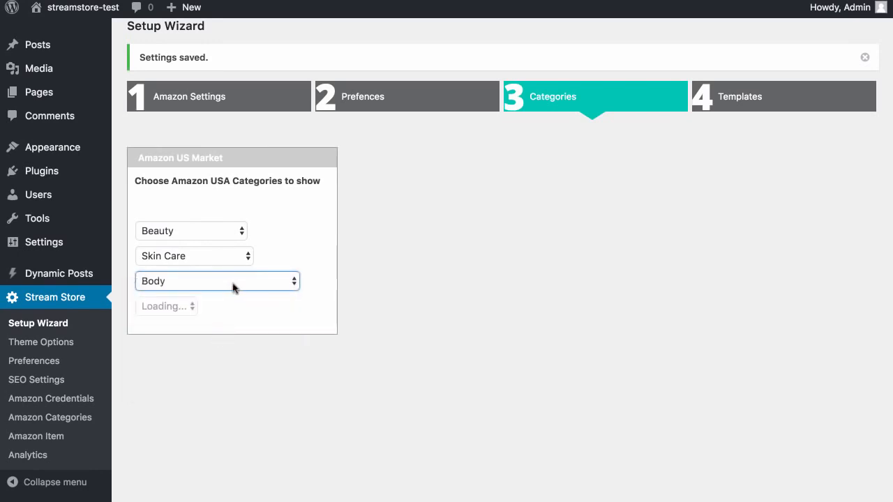
{"action": "left_click", "coordinate": [218, 281]}
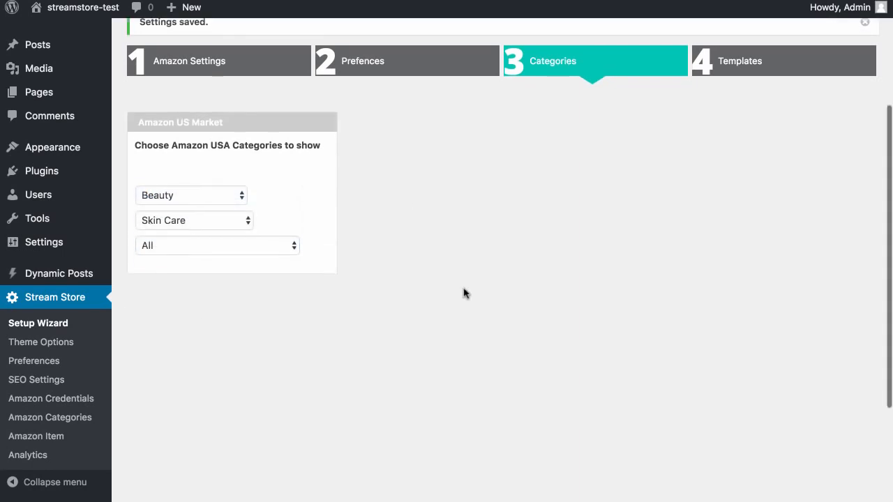
{"action": "scroll", "scroll_direction": "up", "scroll_amount": 3}
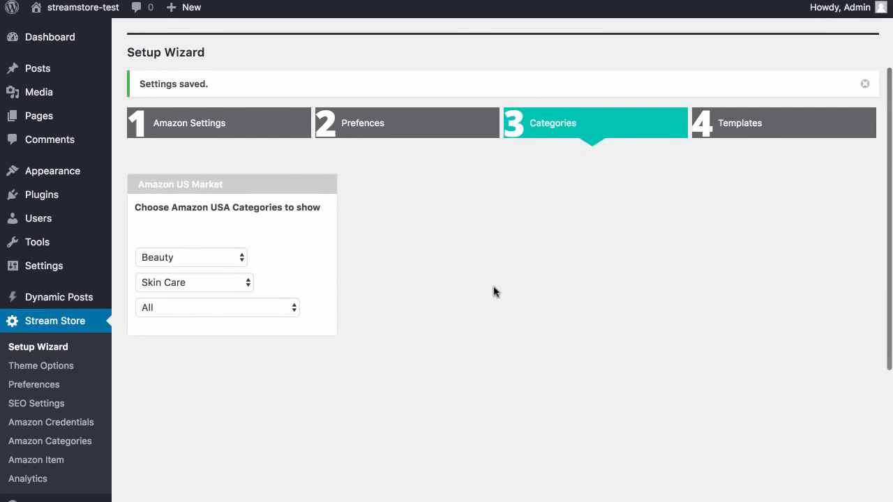
{"action": "scroll", "scroll_direction": "down", "scroll_amount": 3}
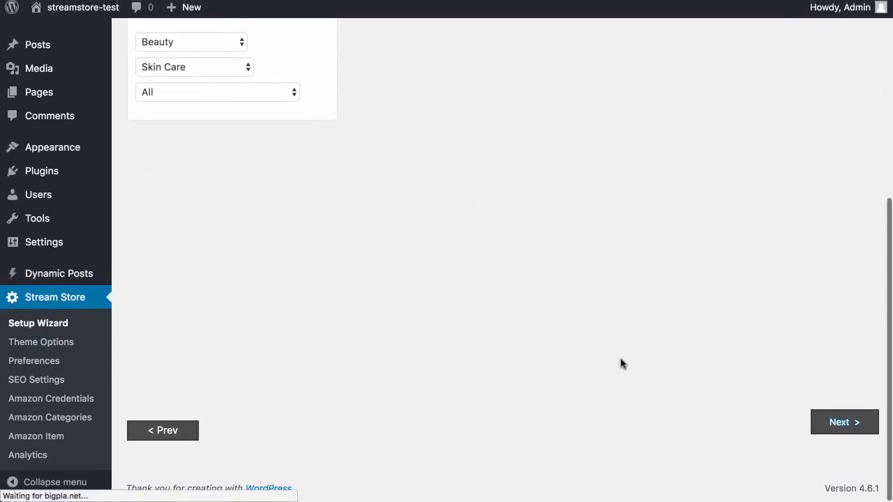
{"action": "mouse_move", "coordinate": [496, 319]}
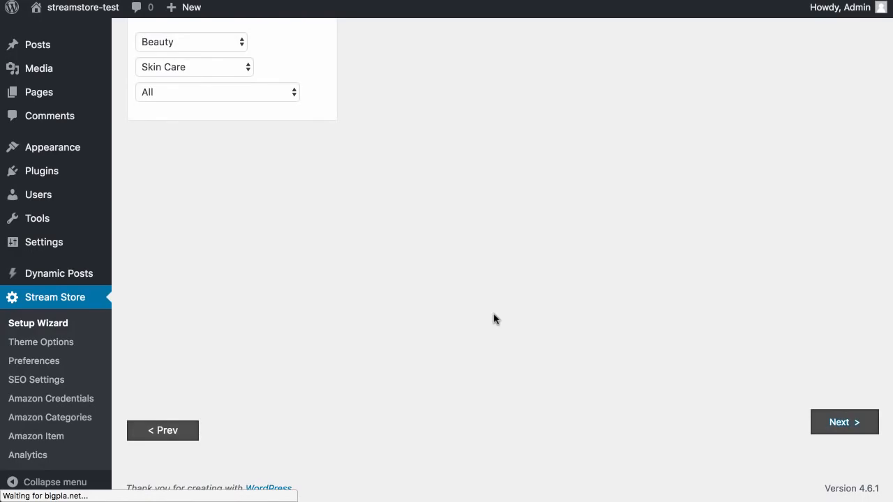
{"action": "left_click", "coordinate": [844, 421]}
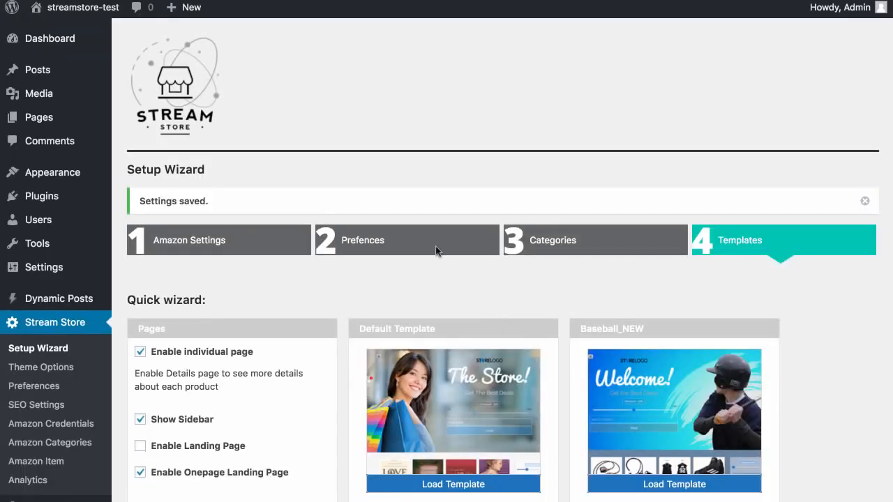
{"action": "scroll", "scroll_direction": "down", "scroll_amount": 3}
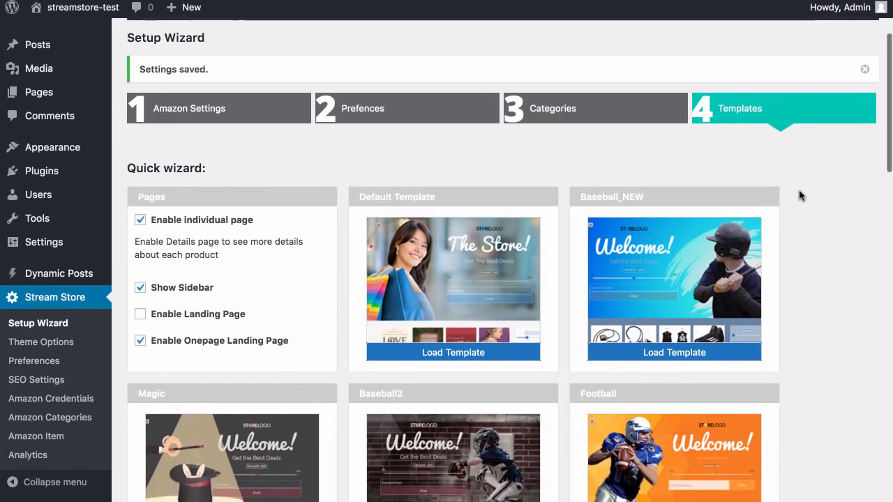
{"action": "scroll", "scroll_direction": "down", "scroll_amount": 3}
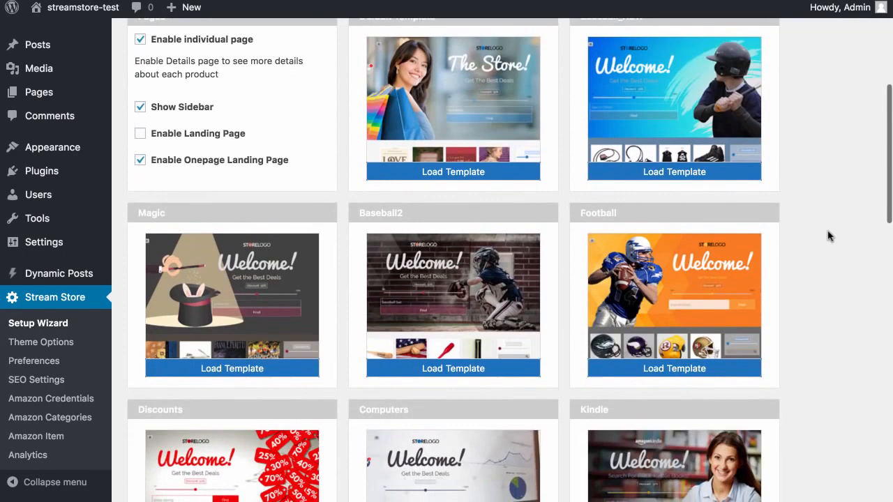
{"action": "scroll", "scroll_direction": "down", "scroll_amount": 3}
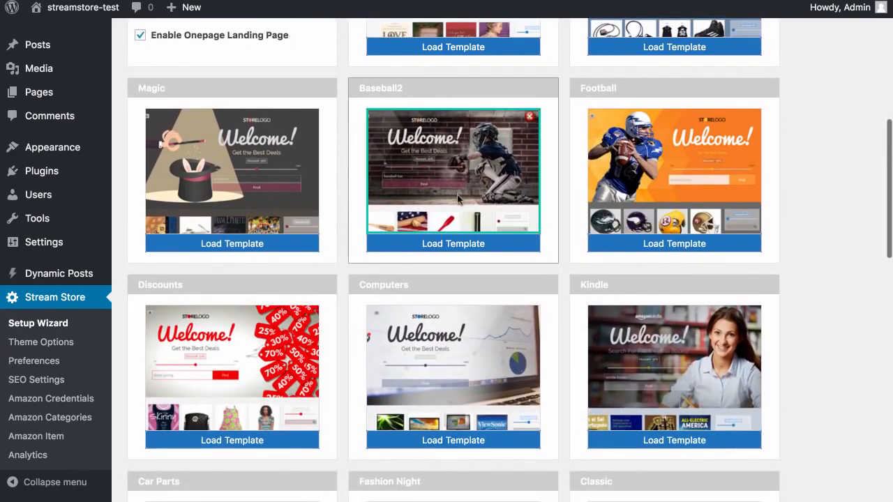
{"action": "scroll", "scroll_direction": "down", "scroll_amount": 3}
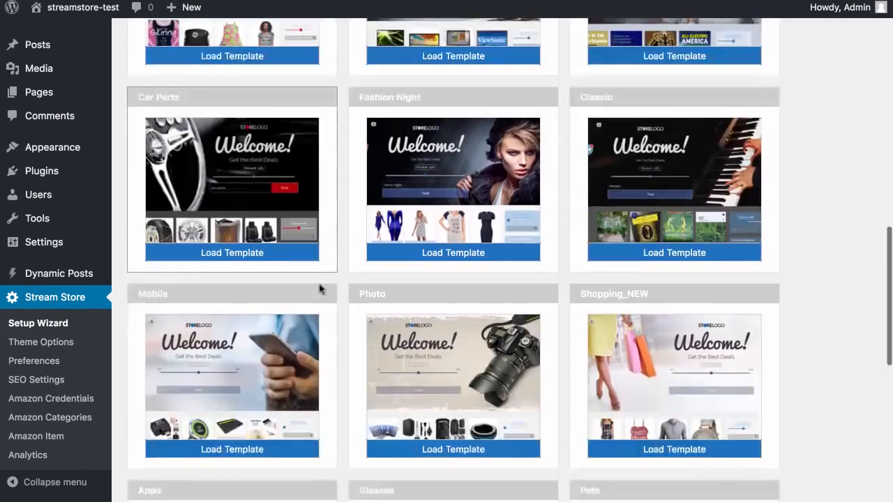
{"action": "scroll", "scroll_direction": "down", "scroll_amount": 3}
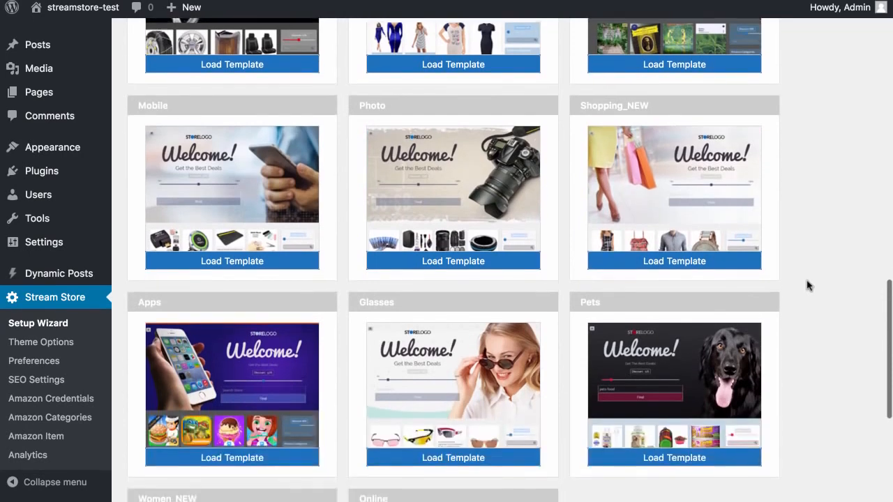
{"action": "scroll", "scroll_direction": "down", "scroll_amount": 3}
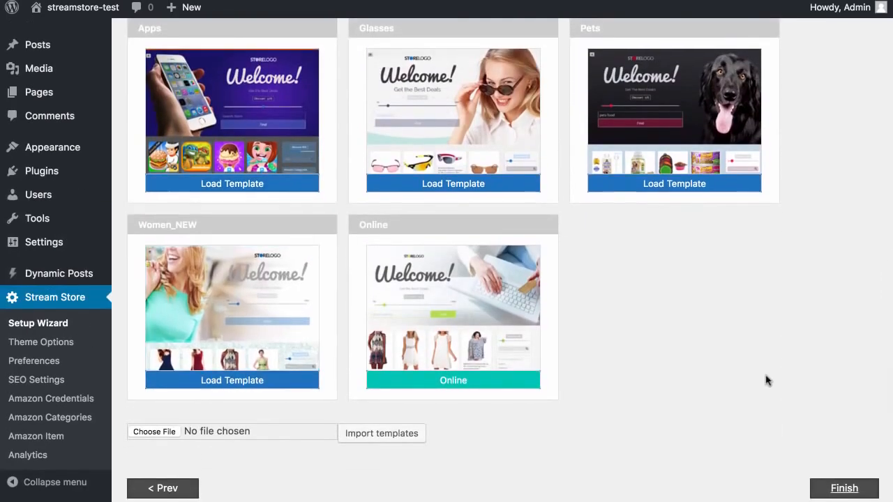
{"action": "scroll", "scroll_direction": "up", "scroll_amount": 3}
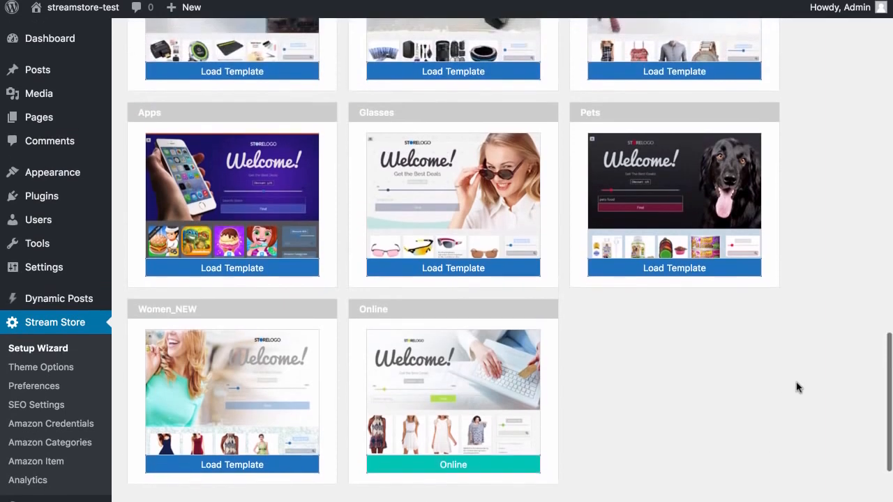
{"action": "scroll", "scroll_direction": "up", "scroll_amount": 3}
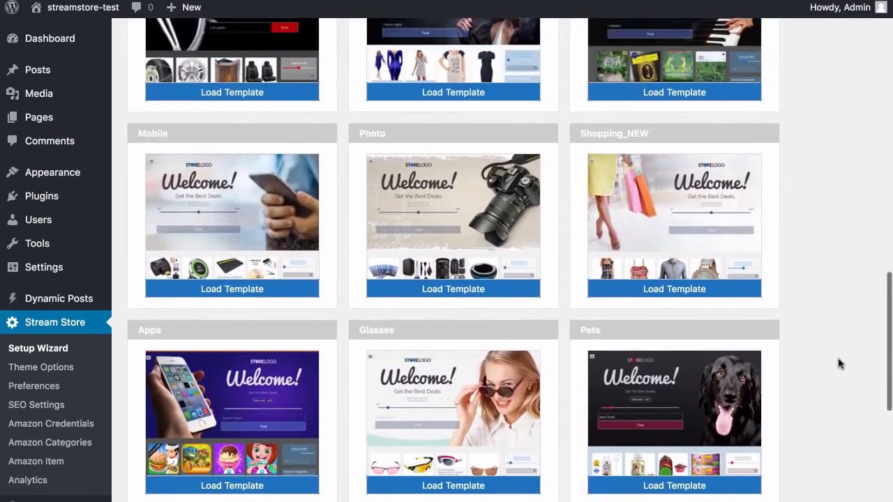
{"action": "scroll", "scroll_direction": "up", "scroll_amount": 3}
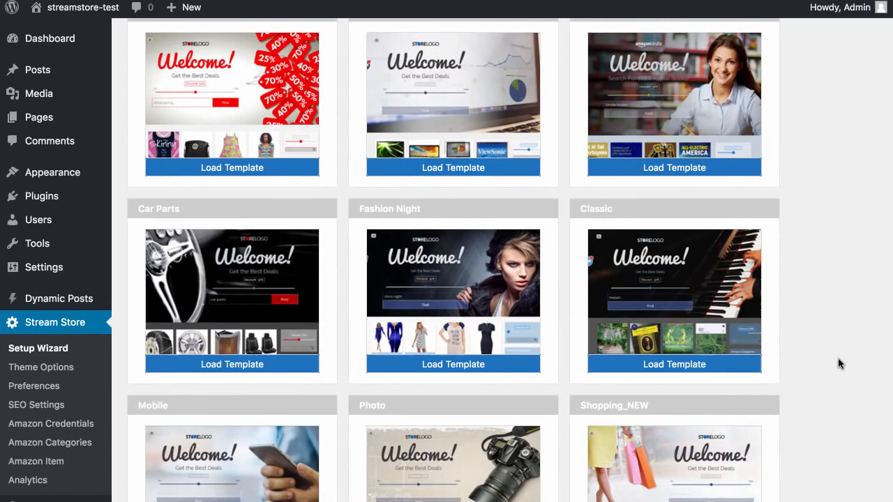
{"action": "mouse_move", "coordinate": [793, 124]}
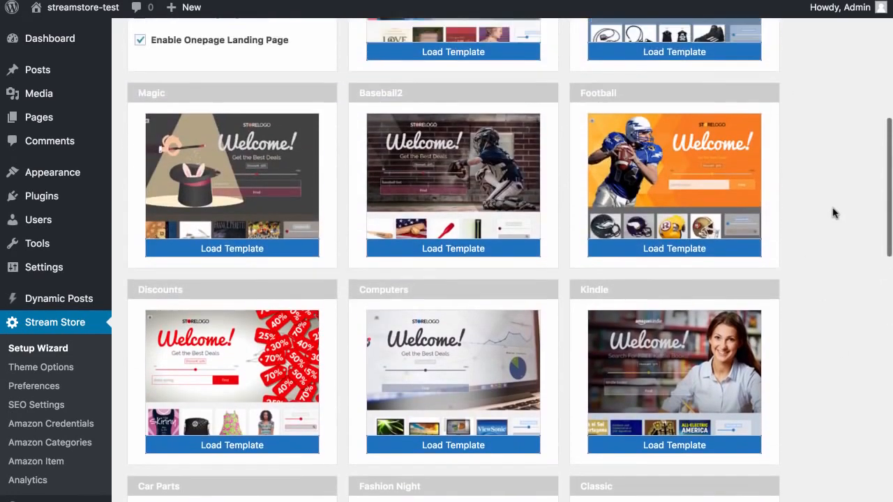
{"action": "scroll", "scroll_direction": "up", "scroll_amount": 3}
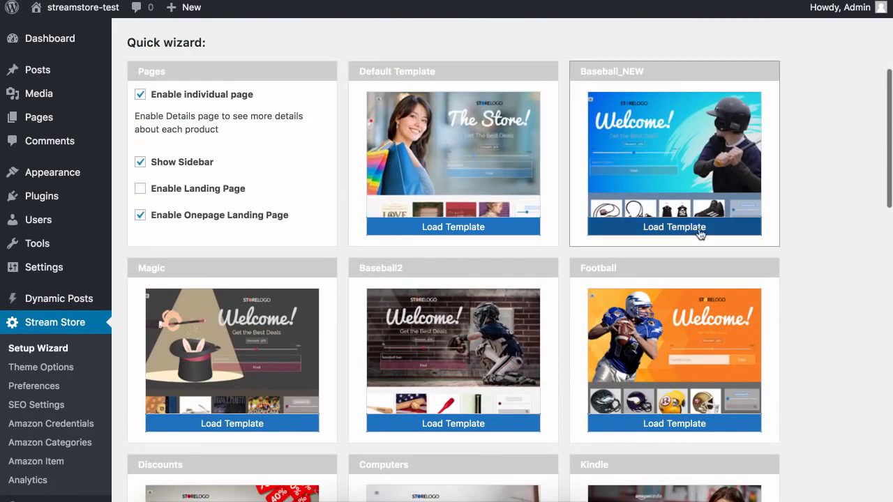
{"action": "scroll", "scroll_direction": "down", "scroll_amount": 3}
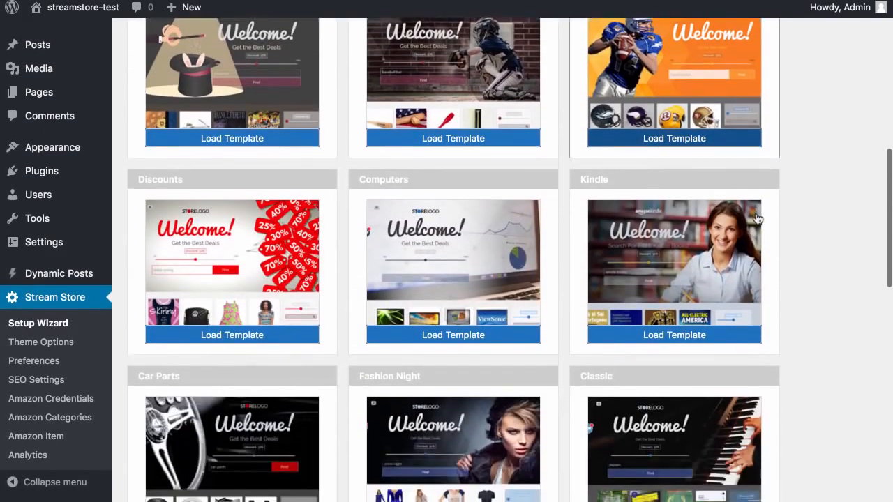
{"action": "scroll", "scroll_direction": "down", "scroll_amount": 3}
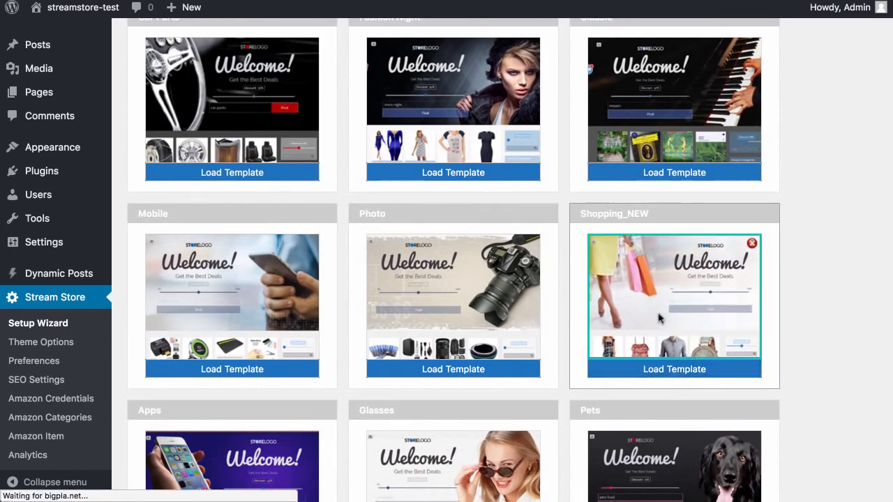
Load the Shopping_NEW template and preview the storefront welcome page.
{"action": "left_click", "coordinate": [674, 369]}
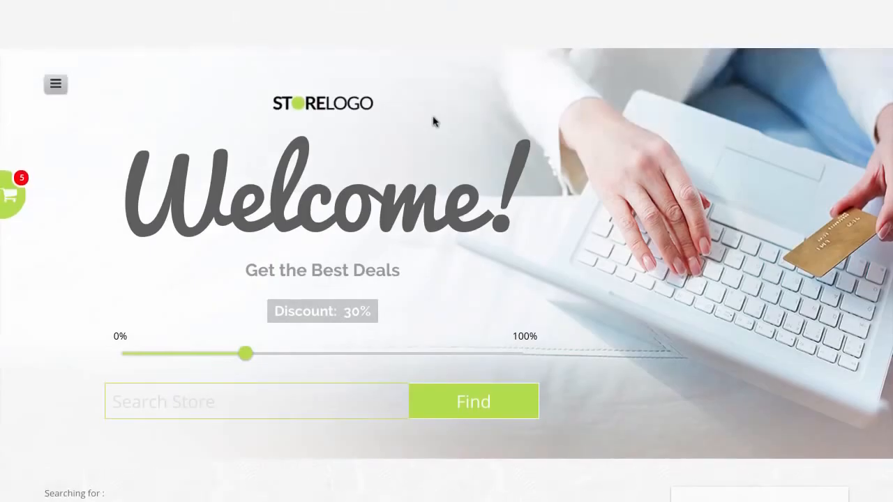
{"action": "scroll", "scroll_direction": "down", "scroll_amount": 3}
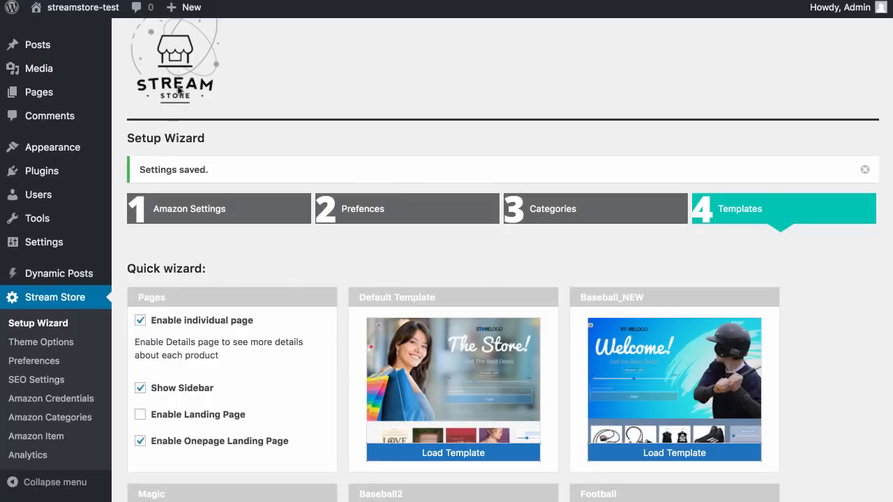
{"action": "scroll", "scroll_direction": "down", "scroll_amount": 3}
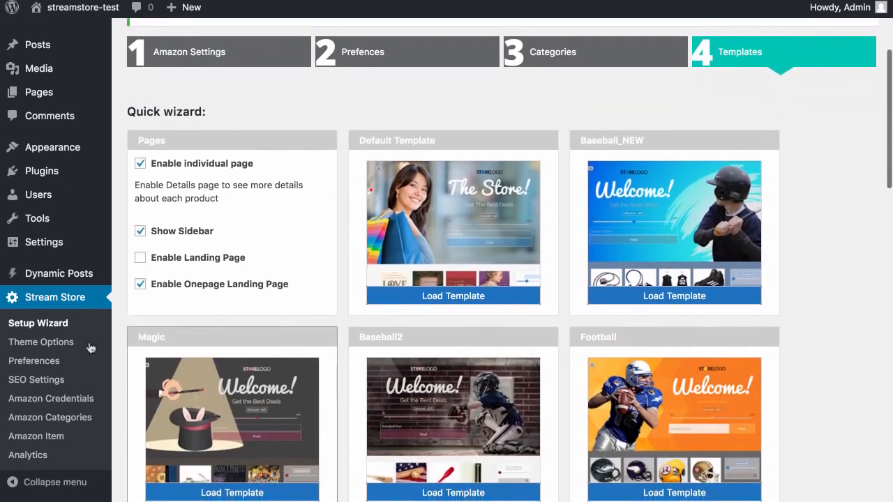
{"action": "scroll", "scroll_direction": "down", "scroll_amount": 3}
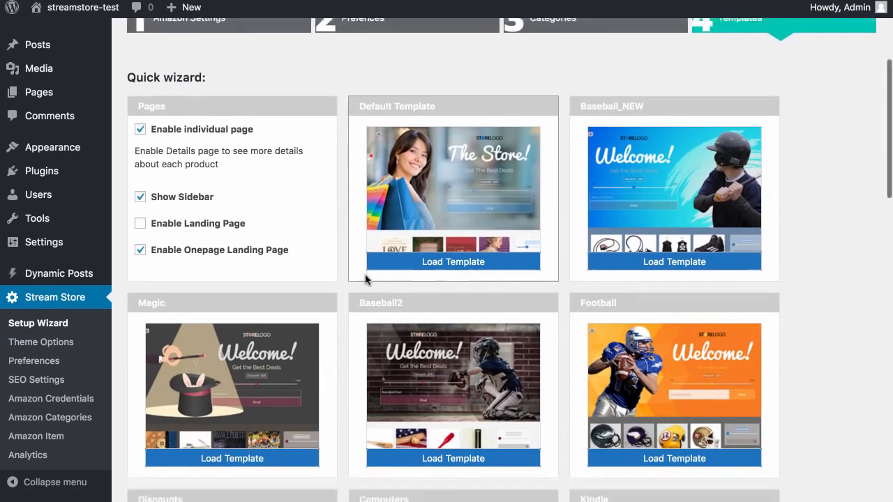
{"action": "scroll", "scroll_direction": "up", "scroll_amount": 3}
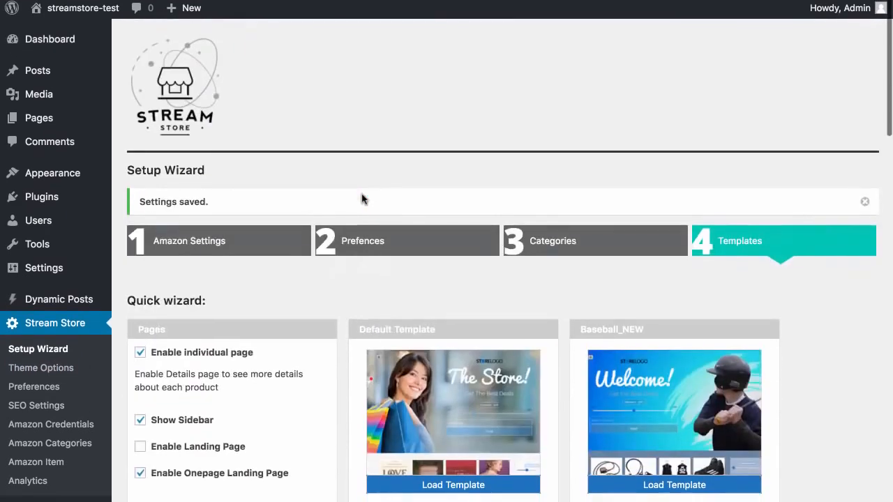
{"action": "scroll", "scroll_direction": "down", "scroll_amount": 3}
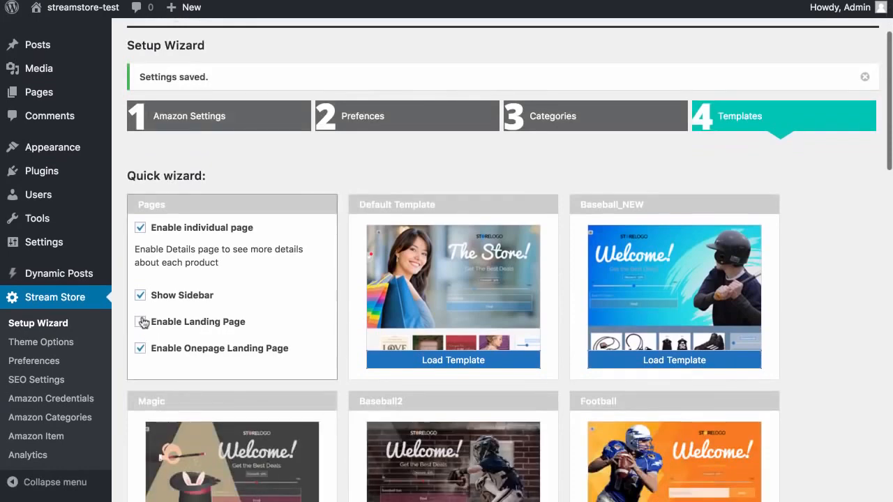
{"action": "left_click", "coordinate": [139, 321]}
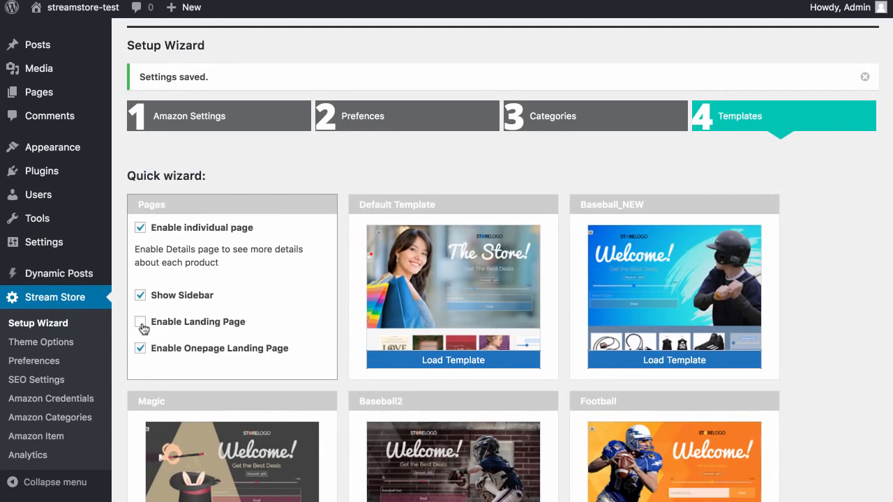
{"action": "left_click", "coordinate": [139, 321]}
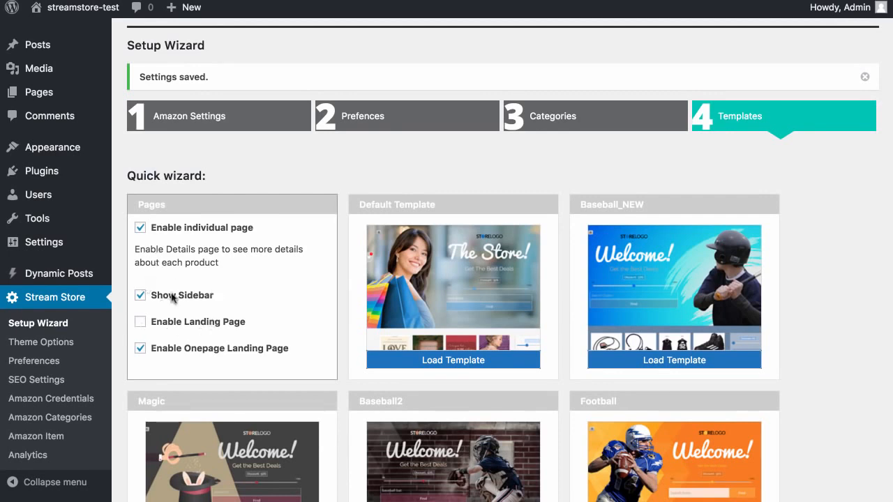
{"action": "mouse_move", "coordinate": [313, 292]}
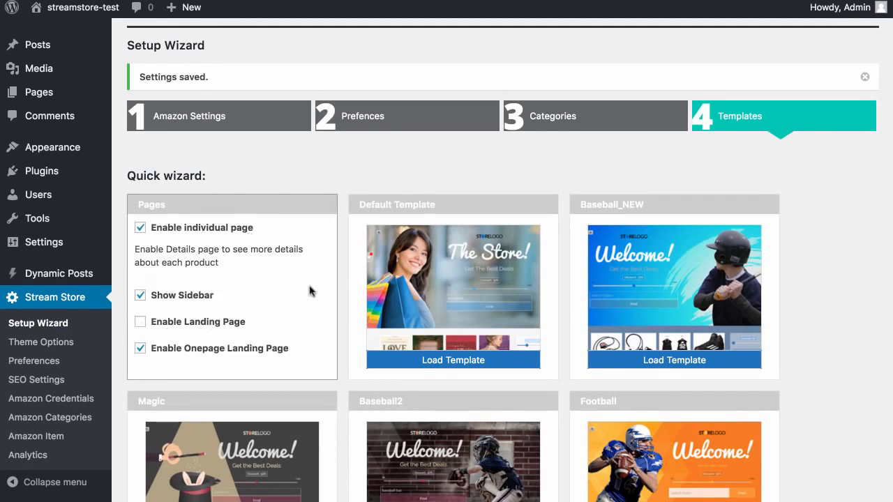
{"action": "scroll", "scroll_direction": "down", "scroll_amount": 3}
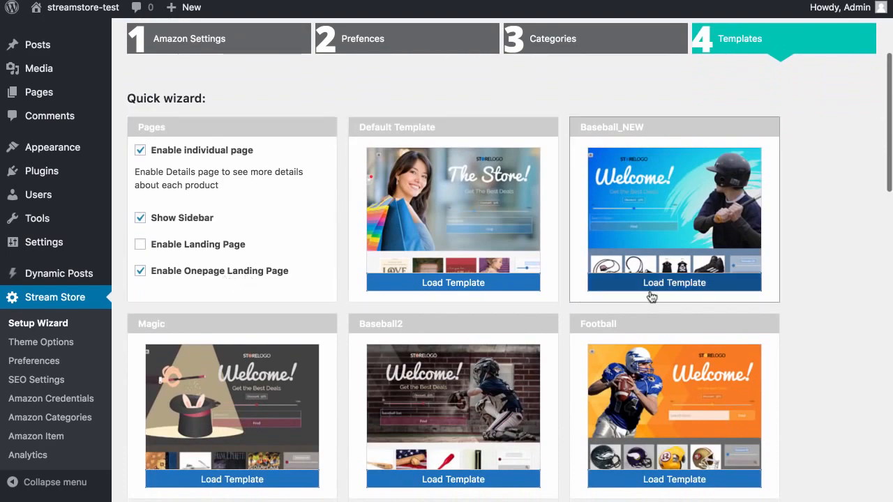
{"action": "scroll", "scroll_direction": "down", "scroll_amount": 3}
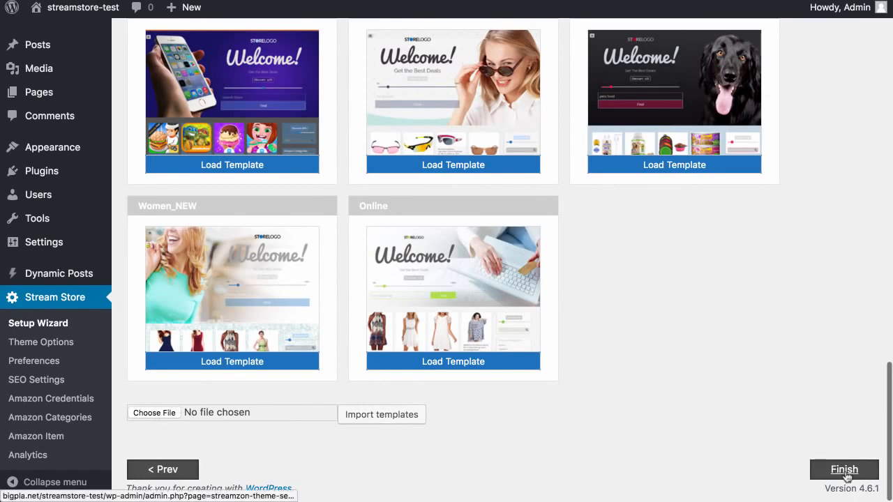
{"action": "mouse_move", "coordinate": [723, 343]}
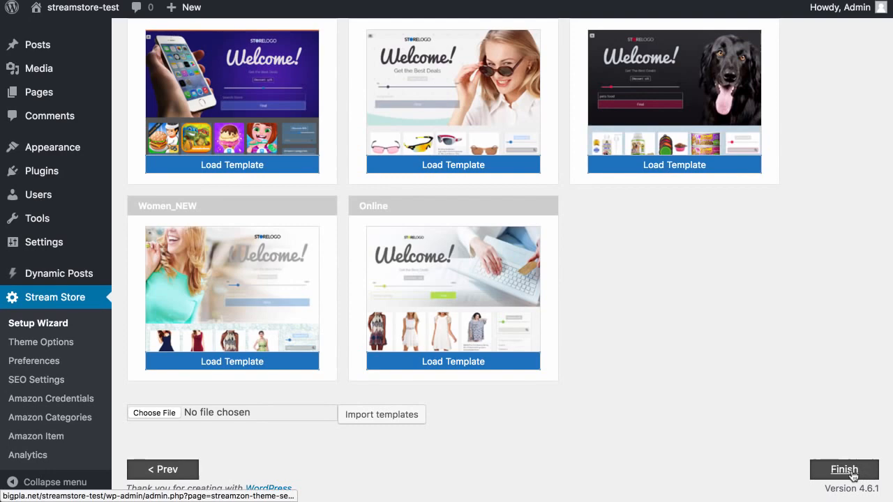
{"action": "mouse_move", "coordinate": [656, 427]}
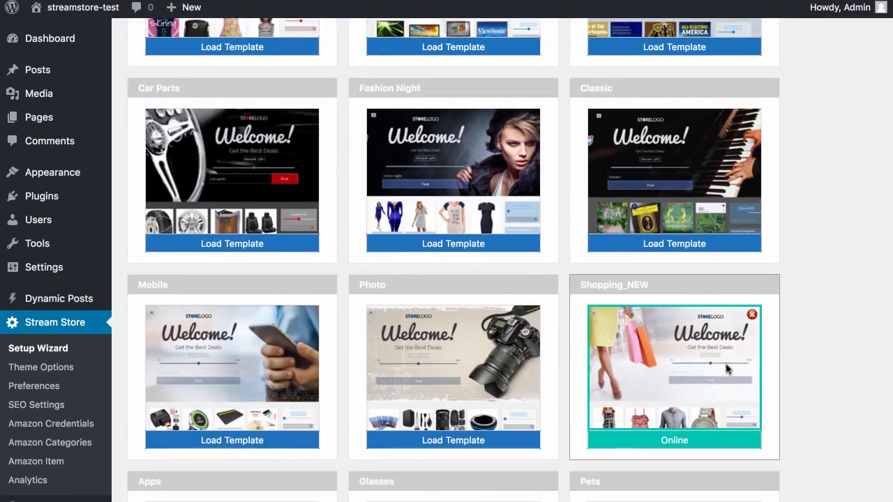
Scroll to the bottom of the Templates step to finish the wizard.
{"action": "scroll", "scroll_direction": "down", "scroll_amount": 3}
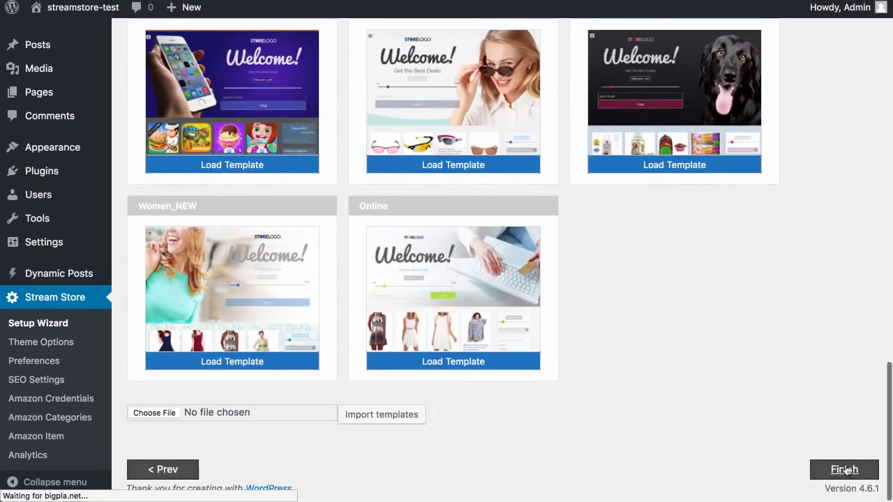
{"action": "mouse_move", "coordinate": [472, 182]}
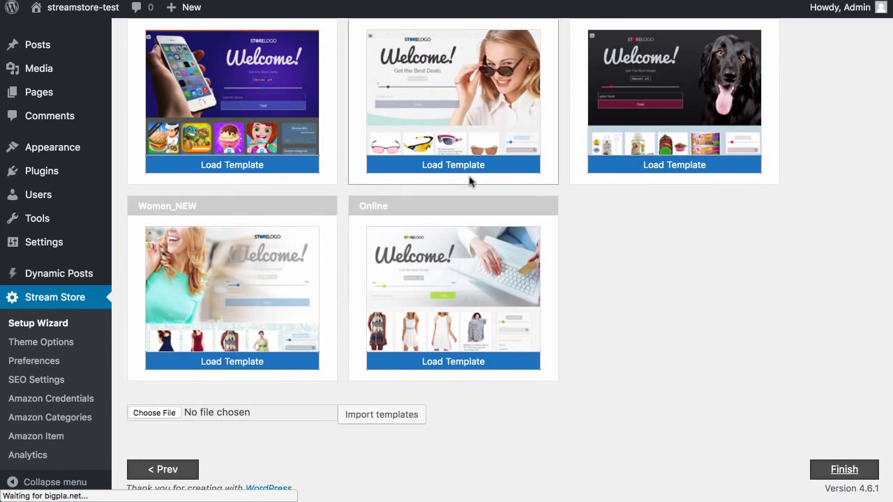
{"action": "mouse_move", "coordinate": [663, 182]}
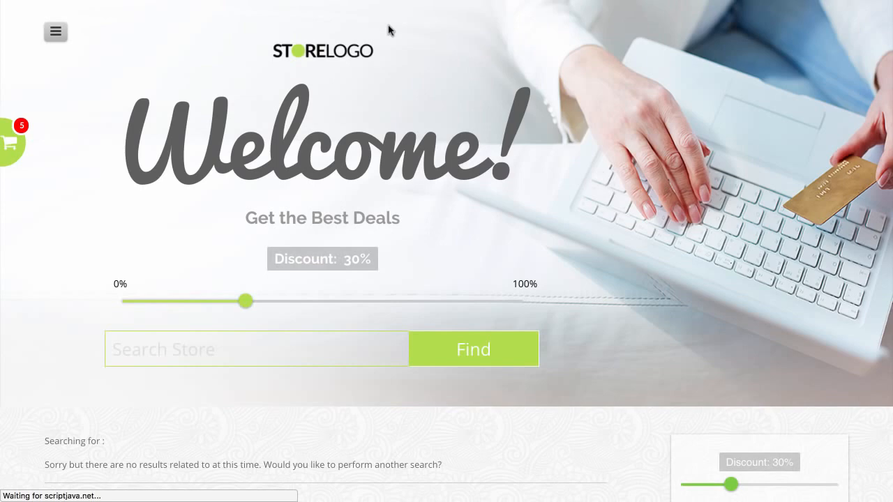
{"action": "mouse_move", "coordinate": [271, 218]}
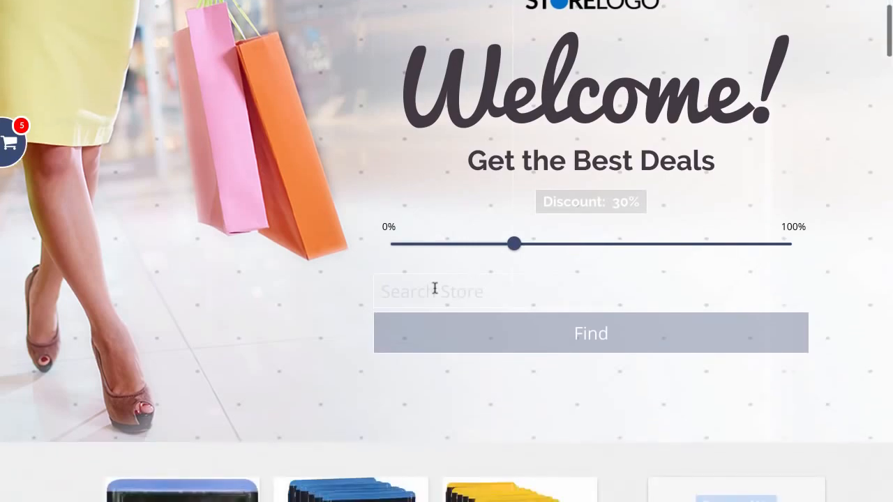
Browse the storefront product grid and open the Sea Mineral Revitalizing Masque product page.
{"action": "scroll", "scroll_direction": "down", "scroll_amount": 3}
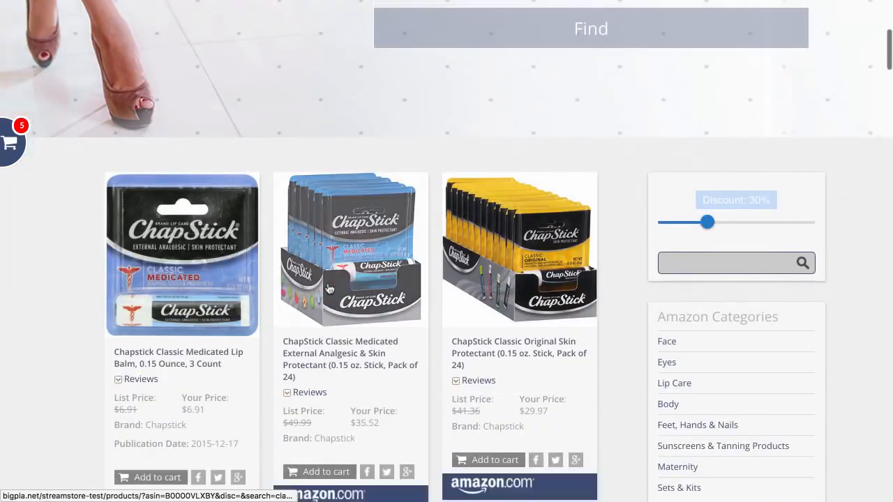
{"action": "scroll", "scroll_direction": "down", "scroll_amount": 3}
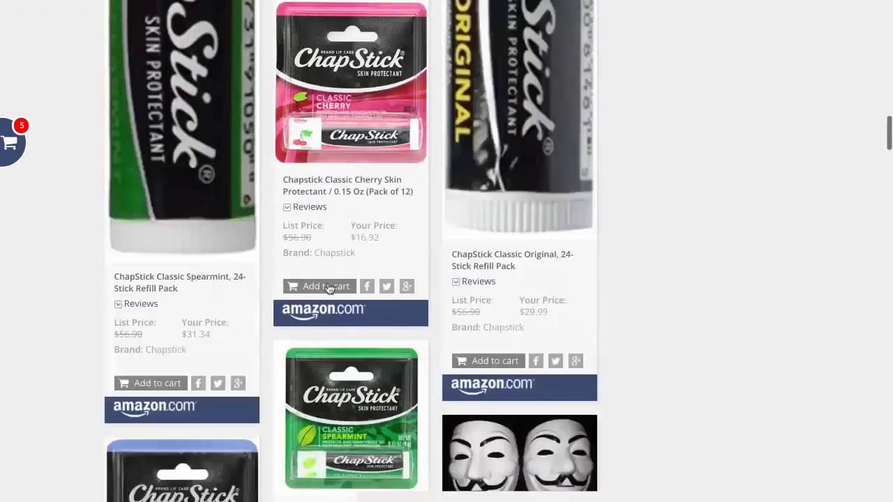
{"action": "scroll", "scroll_direction": "down", "scroll_amount": 3}
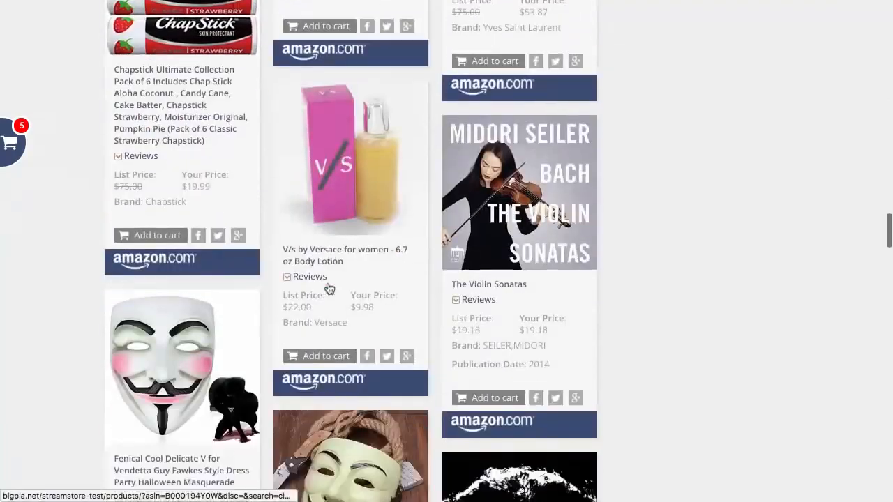
{"action": "scroll", "scroll_direction": "down", "scroll_amount": 3}
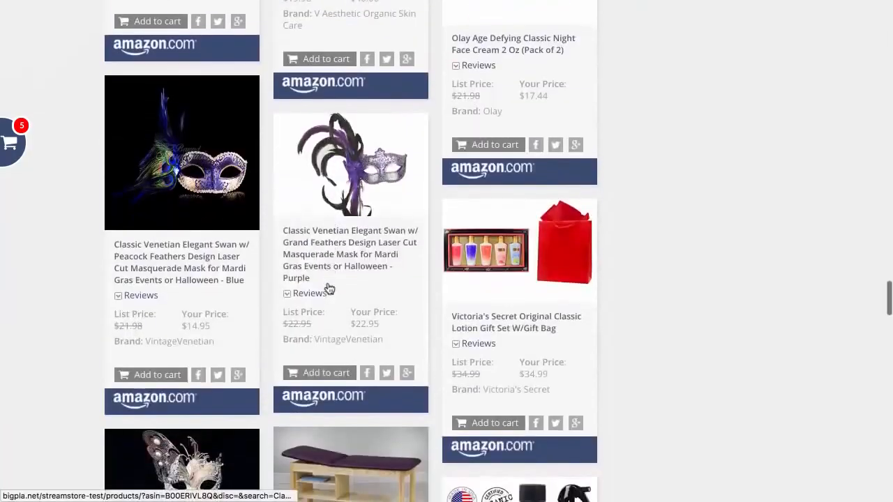
{"action": "scroll", "scroll_direction": "down", "scroll_amount": 3}
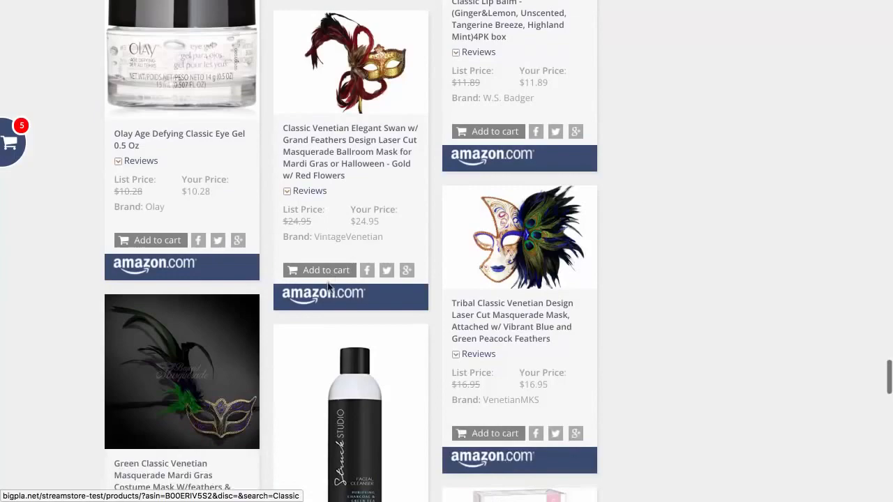
{"action": "scroll", "scroll_direction": "down", "scroll_amount": 3}
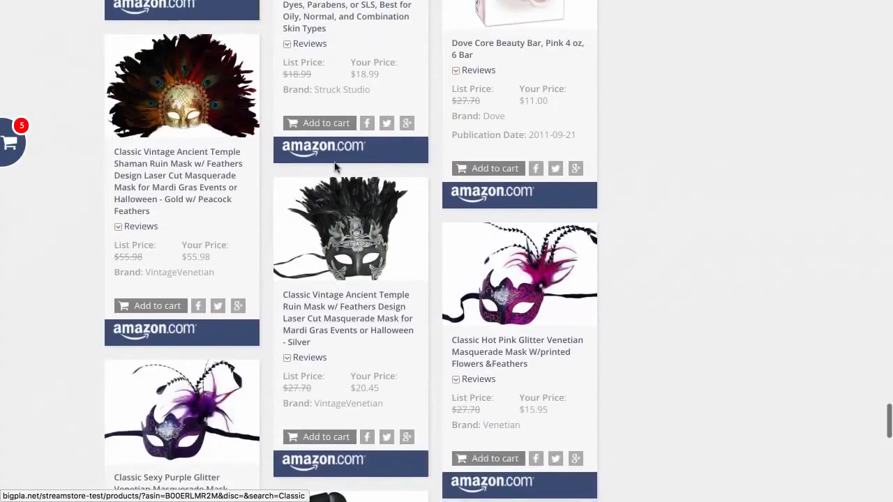
{"action": "scroll", "scroll_direction": "down", "scroll_amount": 3}
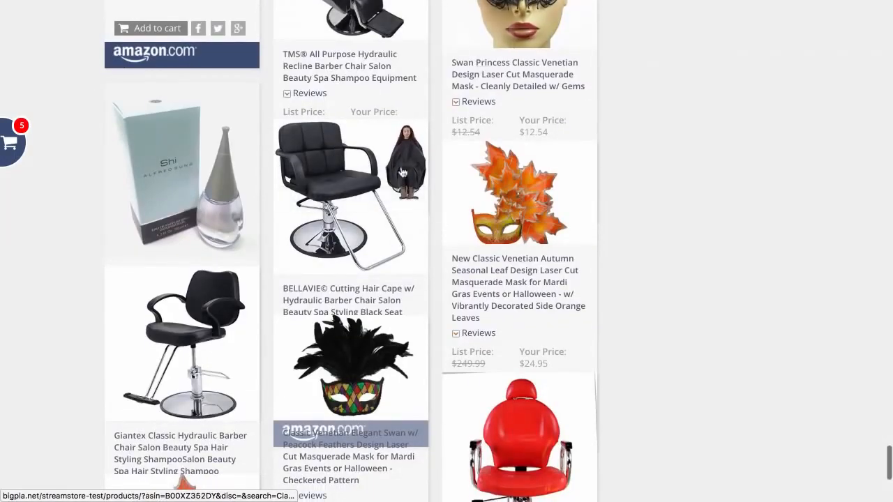
{"action": "scroll", "scroll_direction": "down", "scroll_amount": 3}
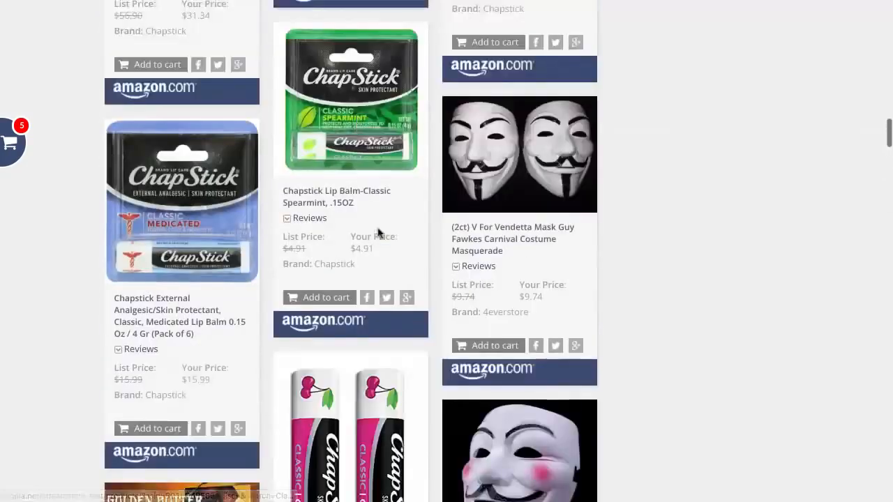
{"action": "scroll", "scroll_direction": "down", "scroll_amount": 3}
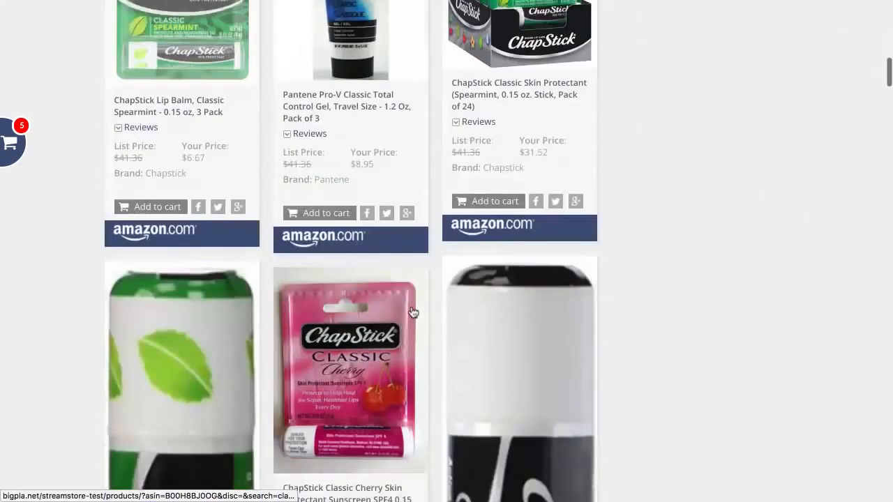
{"action": "scroll", "scroll_direction": "down", "scroll_amount": 3}
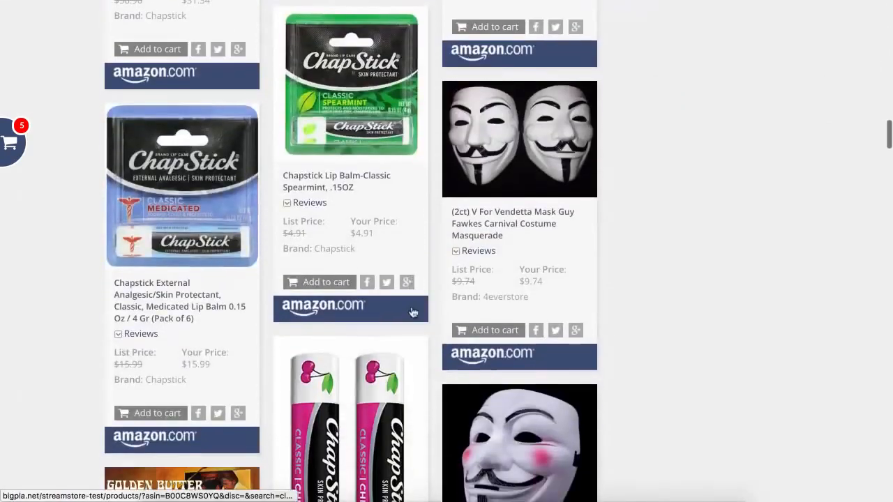
{"action": "scroll", "scroll_direction": "down", "scroll_amount": 3}
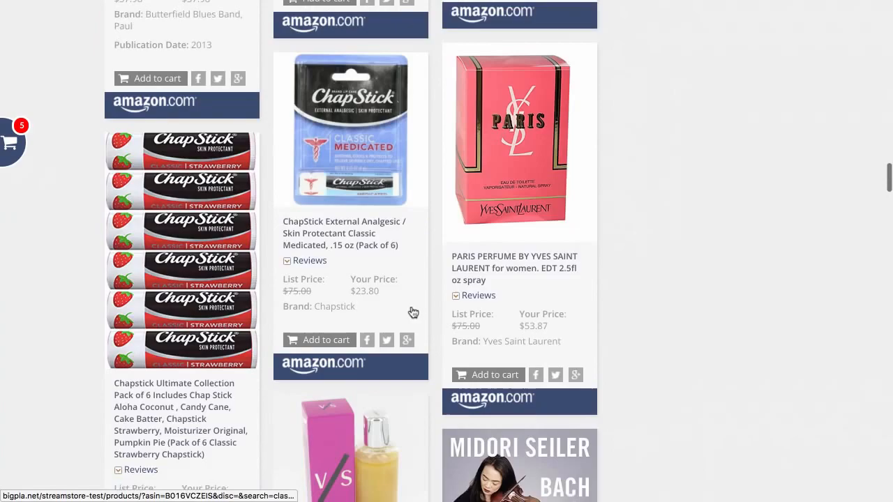
{"action": "scroll", "scroll_direction": "down", "scroll_amount": 3}
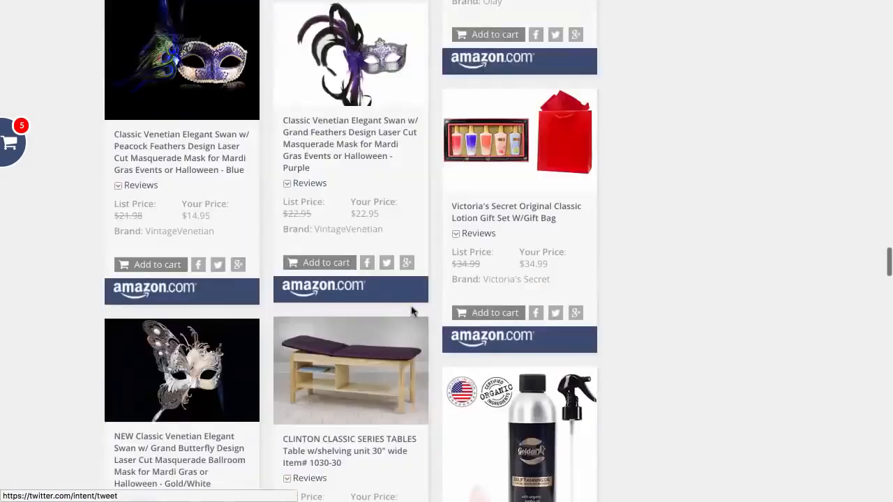
{"action": "scroll", "scroll_direction": "down", "scroll_amount": 3}
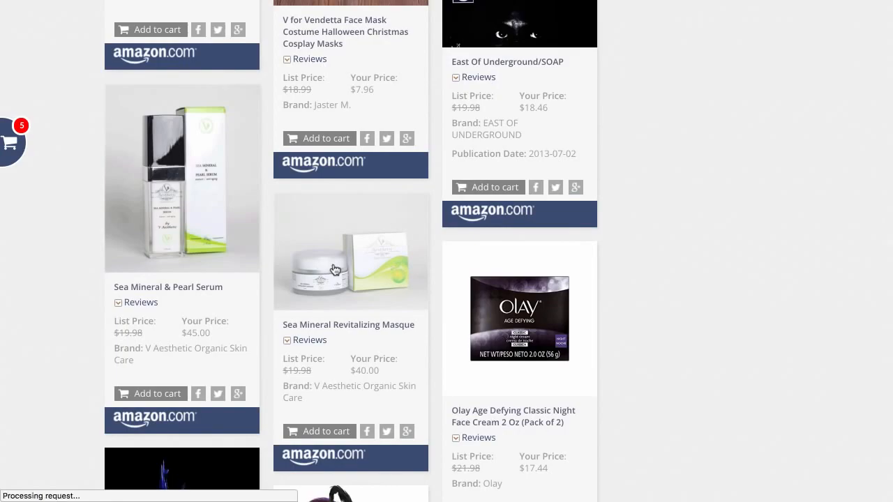
{"action": "left_click", "coordinate": [350, 251]}
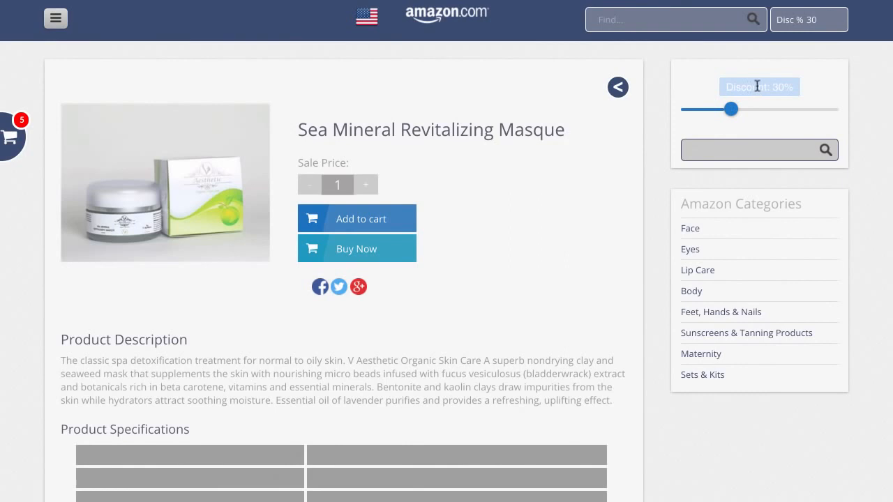
Review the masque's description, specifications and reviews, then send it to Amazon via Buy Now.
{"action": "scroll", "scroll_direction": "down", "scroll_amount": 3}
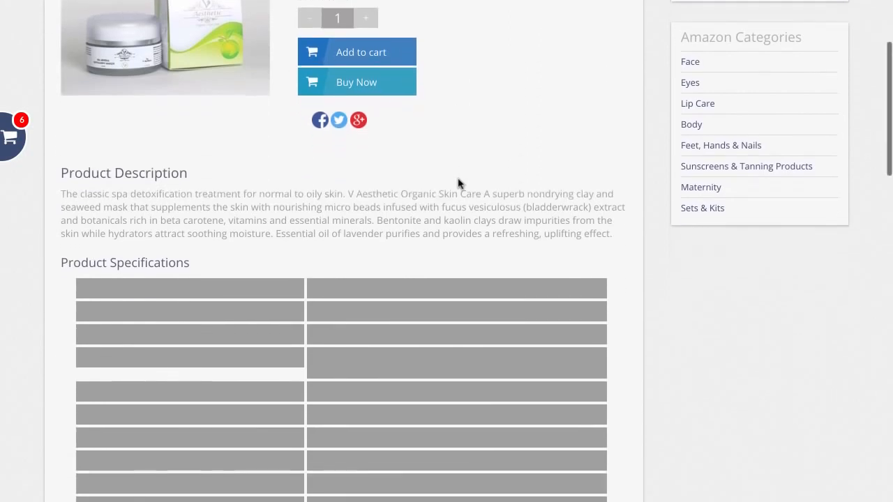
{"action": "scroll", "scroll_direction": "down", "scroll_amount": 3}
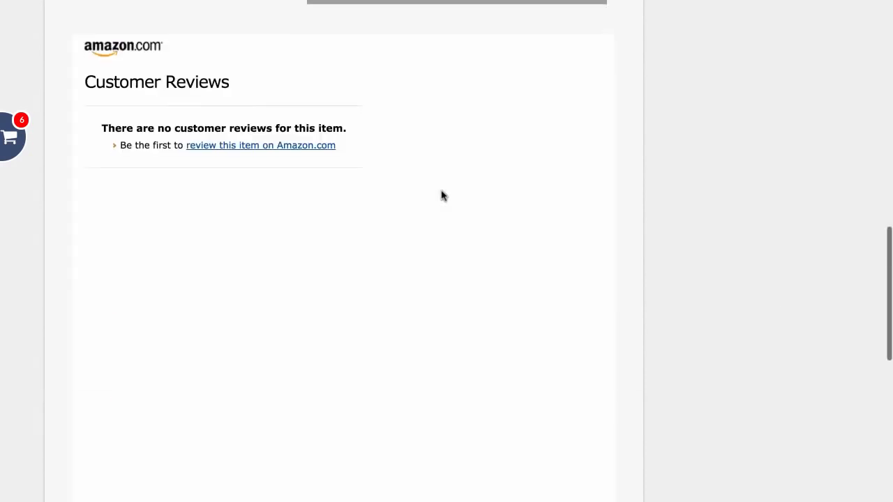
{"action": "scroll", "scroll_direction": "up", "scroll_amount": 3}
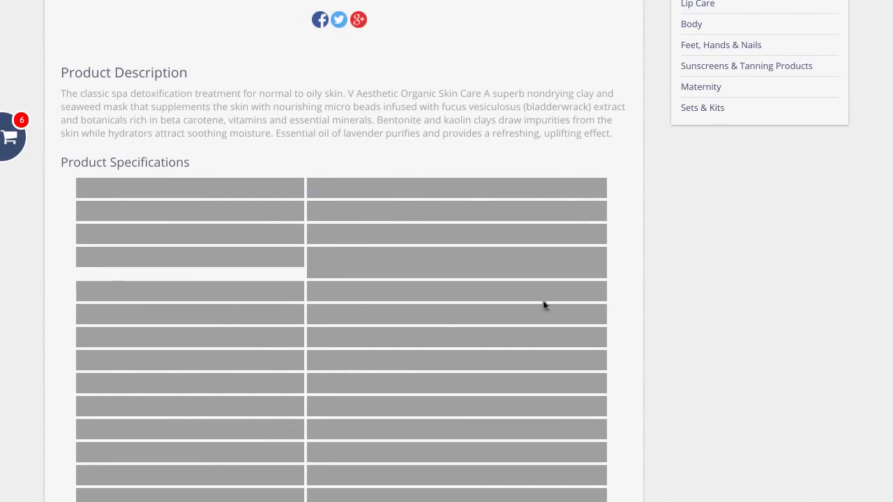
{"action": "scroll", "scroll_direction": "up", "scroll_amount": 3}
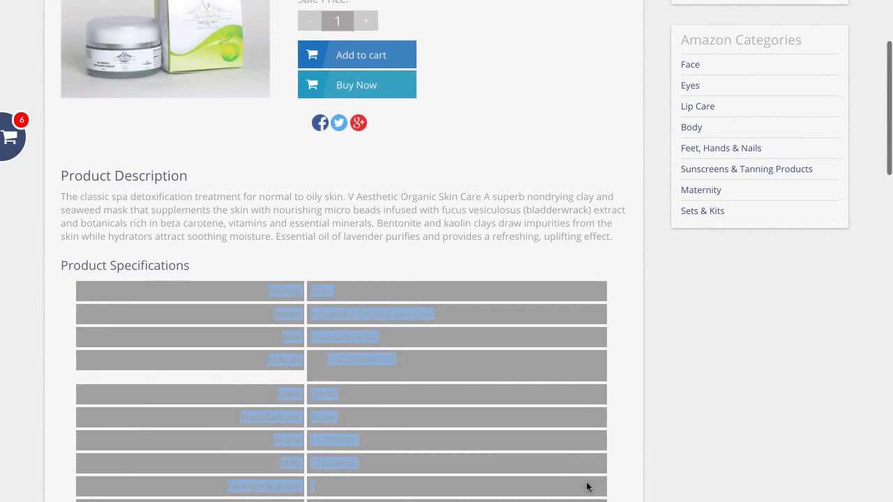
{"action": "scroll", "scroll_direction": "up", "scroll_amount": 3}
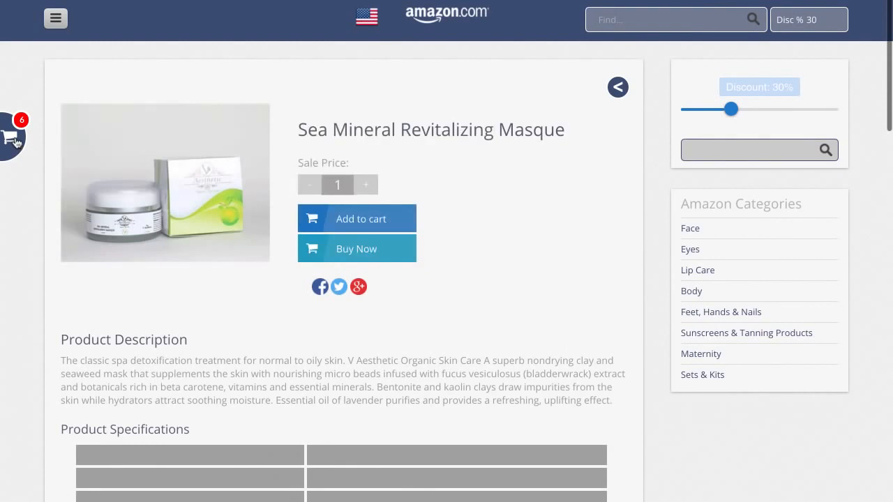
{"action": "left_click", "coordinate": [12, 128]}
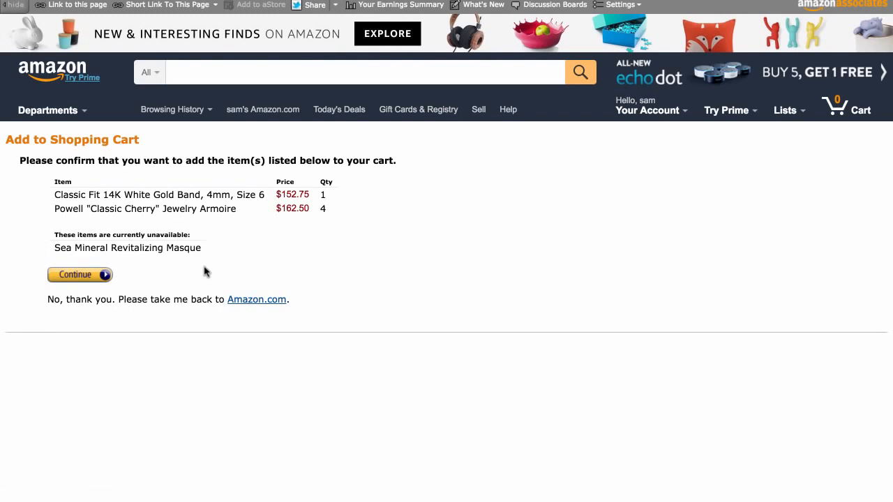
{"action": "mouse_move", "coordinate": [95, 285]}
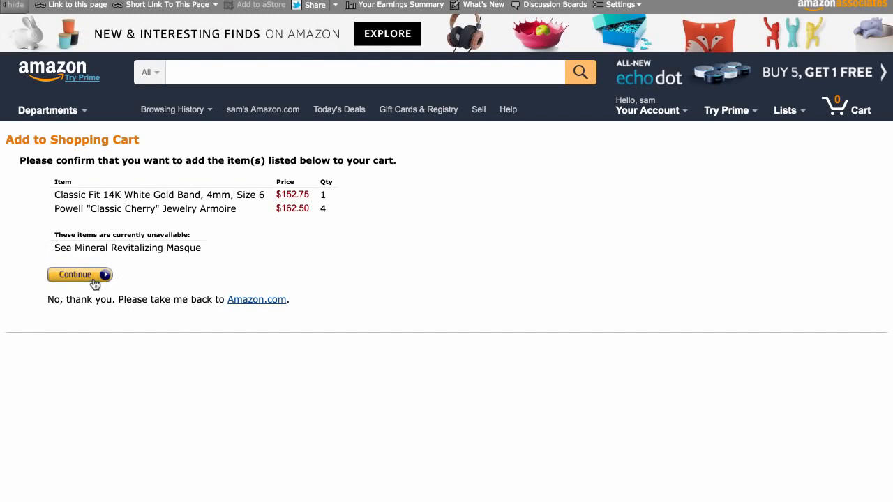
{"action": "mouse_move", "coordinate": [112, 251]}
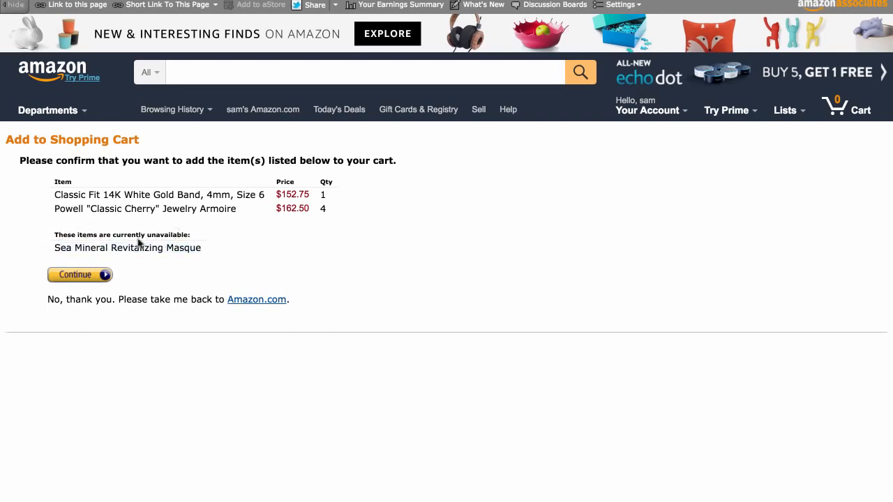
Continue past Amazon's Add to Cart confirmation to the cart holding the gold band and armoire.
{"action": "left_click", "coordinate": [79, 274]}
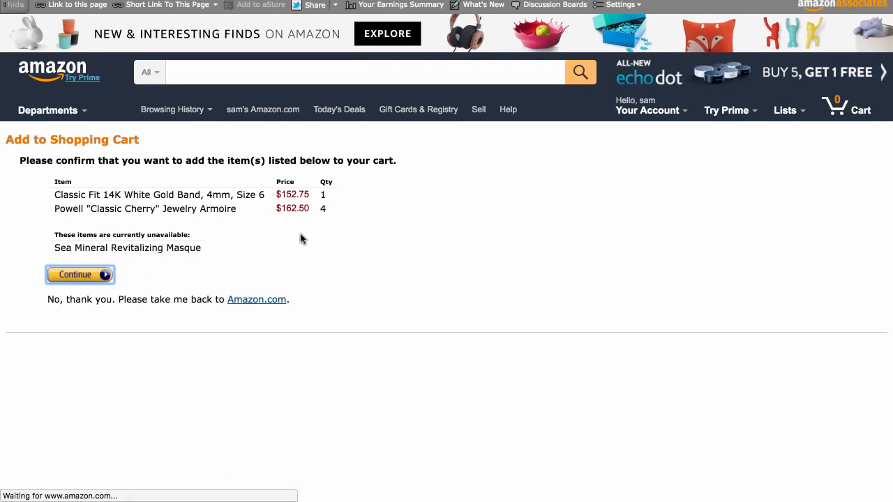
{"action": "left_click", "coordinate": [80, 273]}
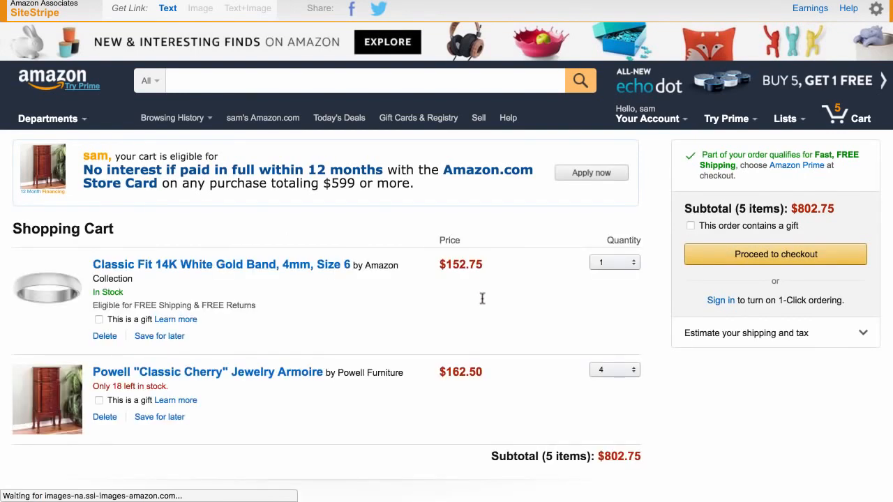
Leave the Amazon cart and run a Find search back on the storefront.
{"action": "scroll", "scroll_direction": "down", "scroll_amount": 3}
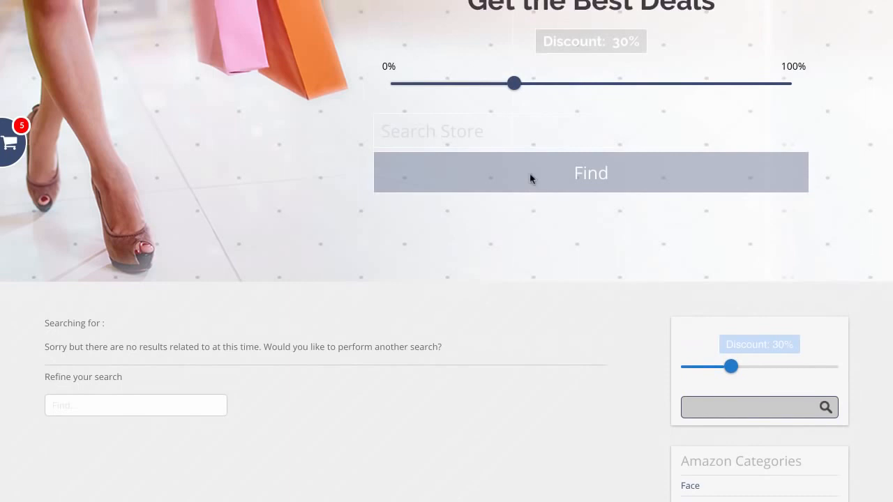
{"action": "left_click", "coordinate": [11, 142]}
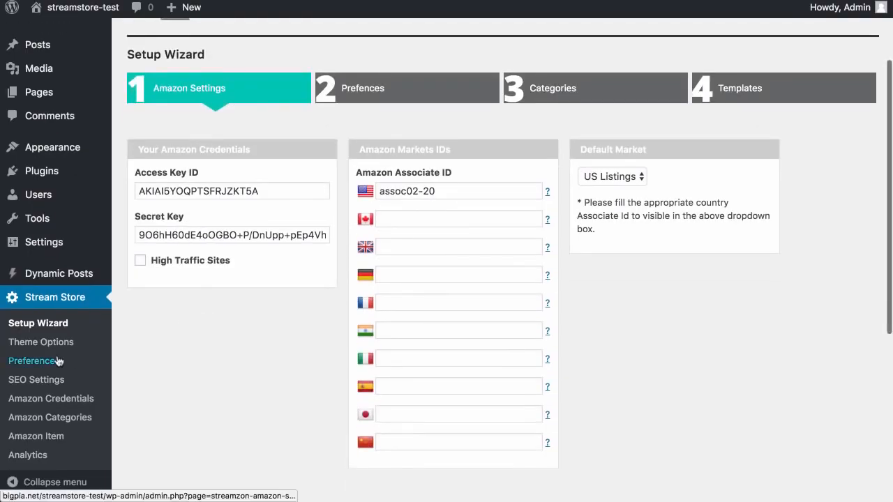
View the Stream Store Preferences page, then move on to SEO Settings.
{"action": "left_click", "coordinate": [34, 360]}
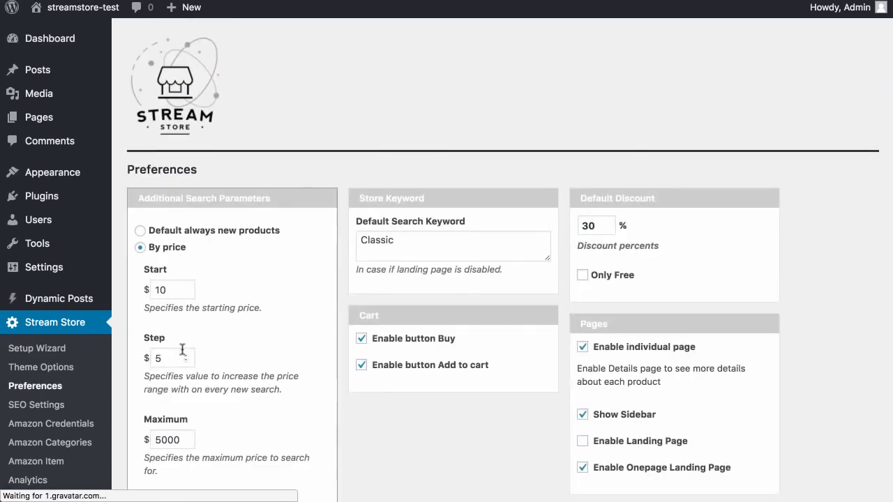
{"action": "scroll", "scroll_direction": "down", "scroll_amount": 3}
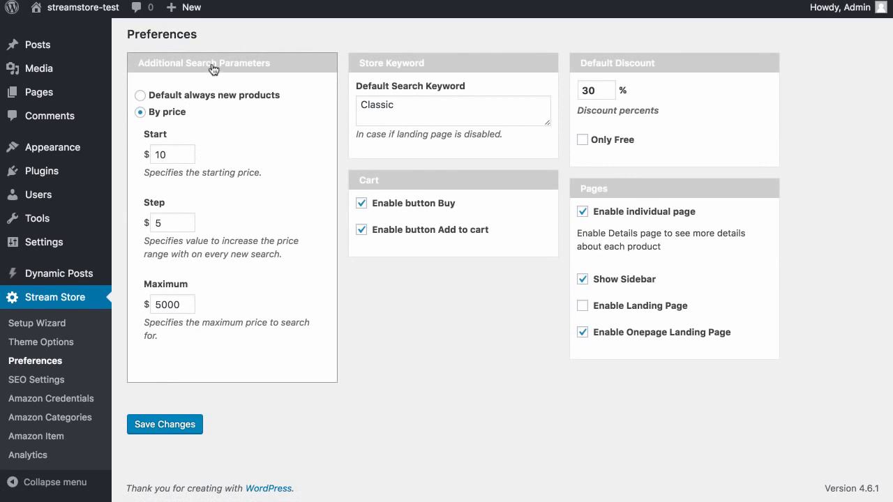
{"action": "mouse_move", "coordinate": [225, 66]}
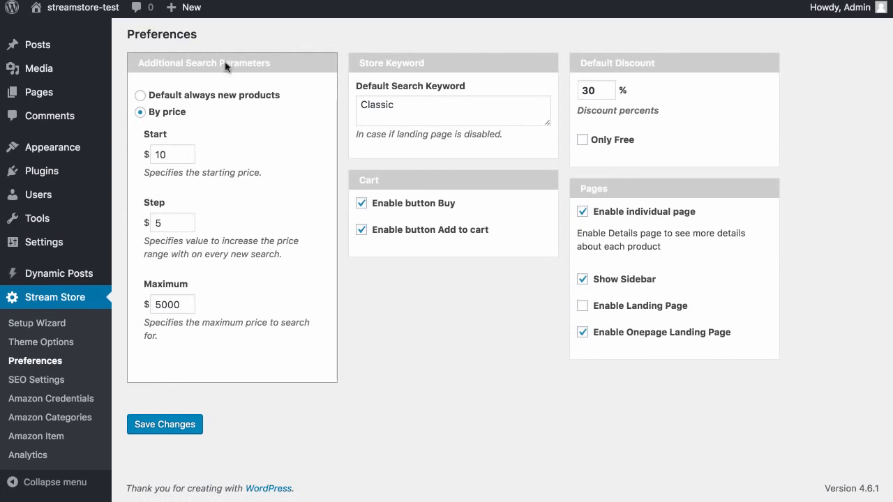
{"action": "mouse_move", "coordinate": [217, 165]}
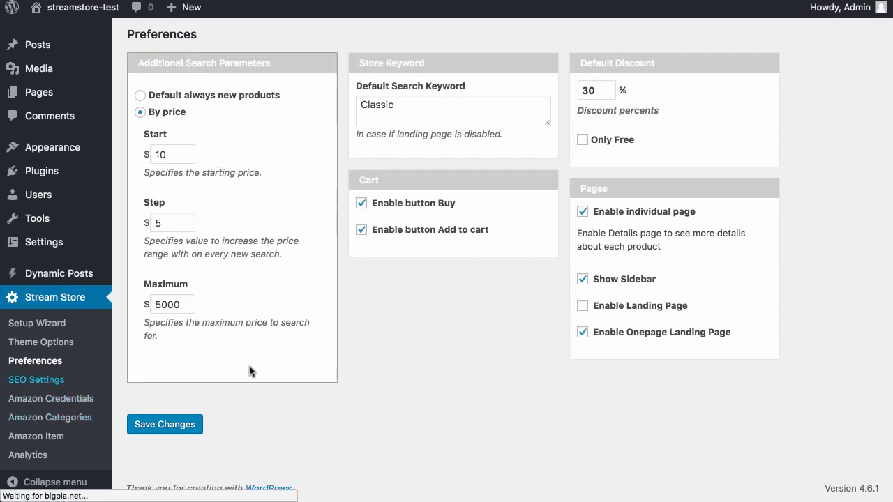
{"action": "left_click", "coordinate": [36, 379]}
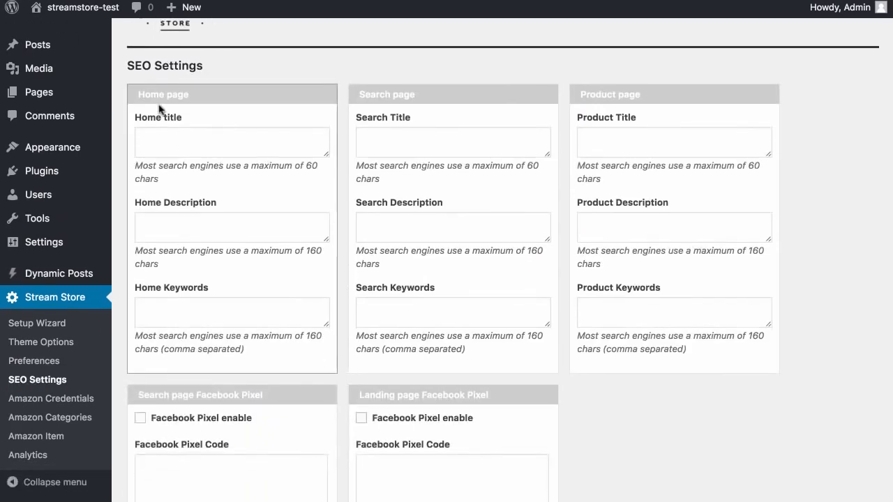
Inspect the empty home page and search page title fields on SEO Settings.
{"action": "left_click", "coordinate": [232, 143]}
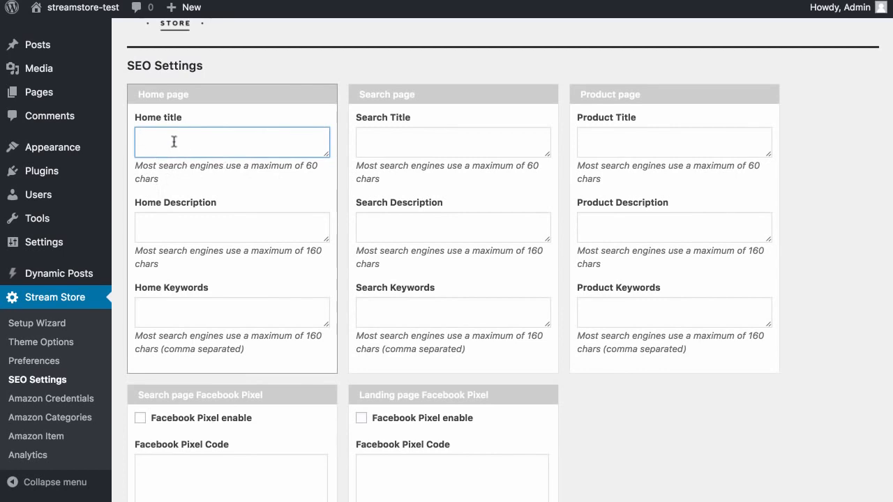
{"action": "left_click", "coordinate": [452, 143]}
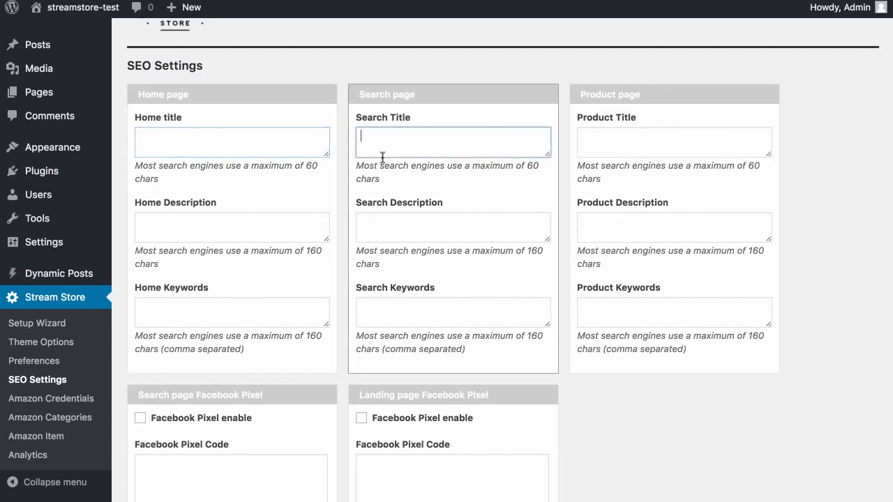
{"action": "scroll", "scroll_direction": "up", "scroll_amount": 3}
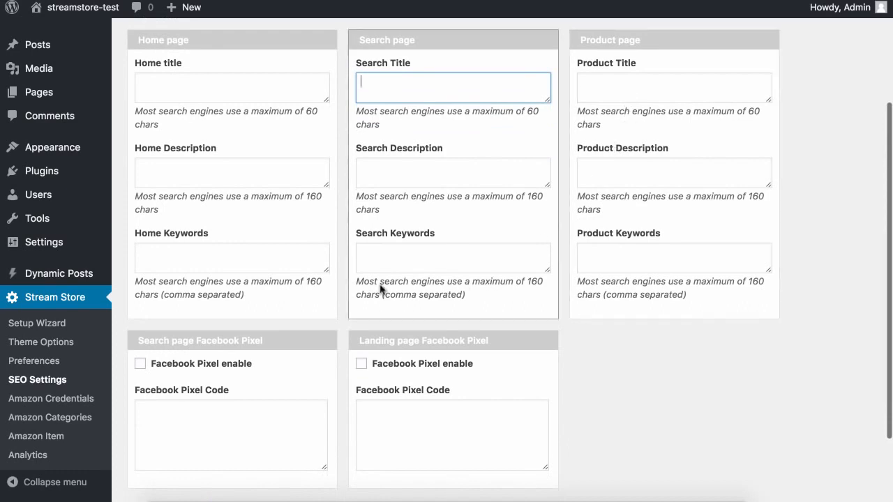
{"action": "scroll", "scroll_direction": "down", "scroll_amount": 3}
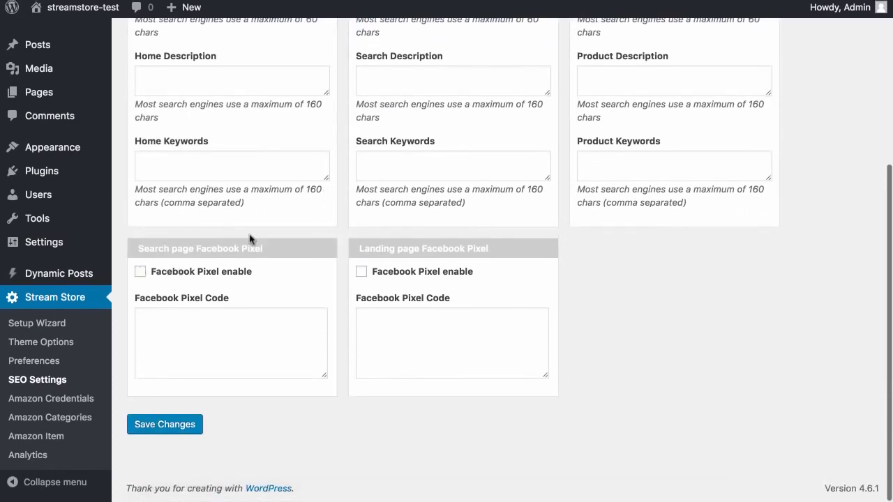
{"action": "mouse_move", "coordinate": [419, 251]}
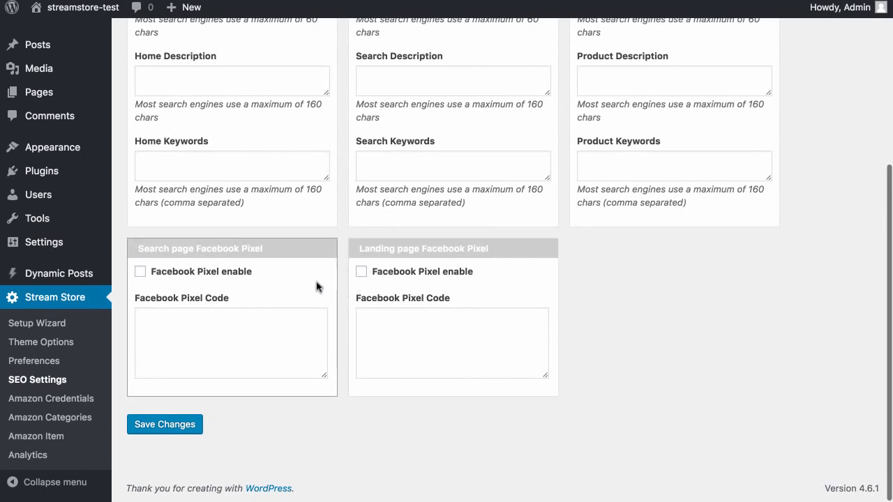
{"action": "mouse_move", "coordinate": [51, 399]}
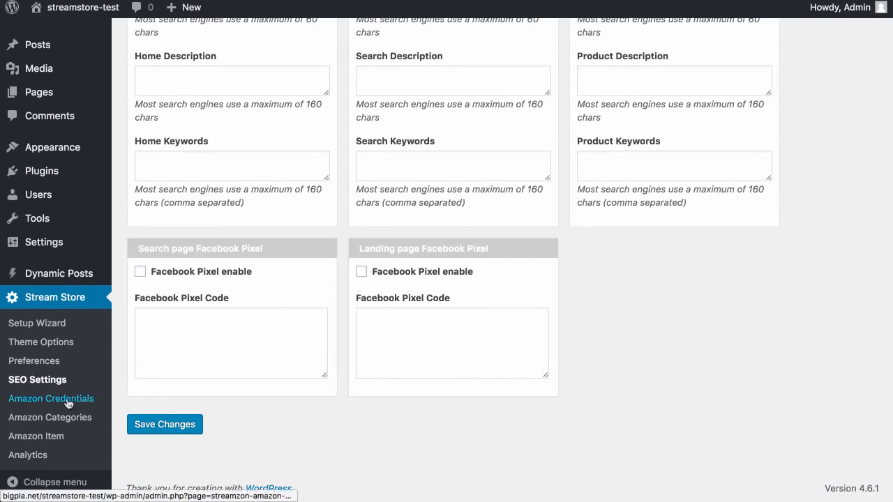
View the saved Amazon Credentials, then move on to Amazon Categories (Beauty, Skin Care, All for US).
{"action": "left_click", "coordinate": [51, 399]}
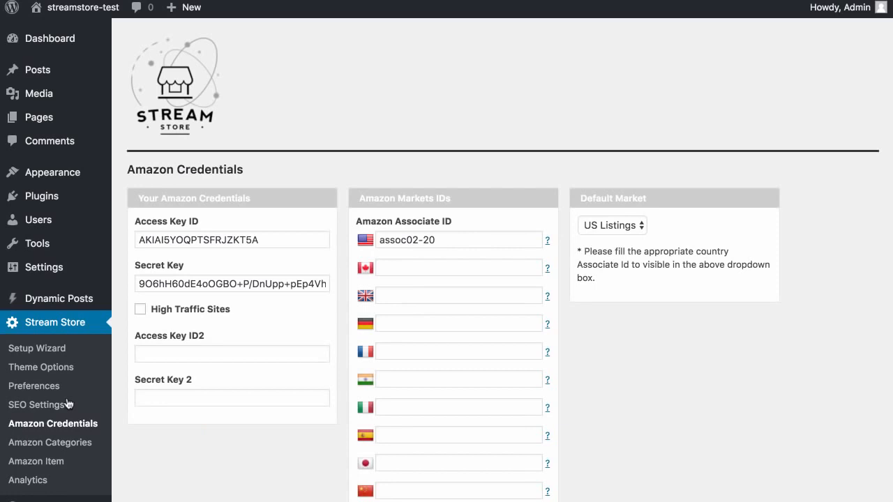
{"action": "scroll", "scroll_direction": "down", "scroll_amount": 3}
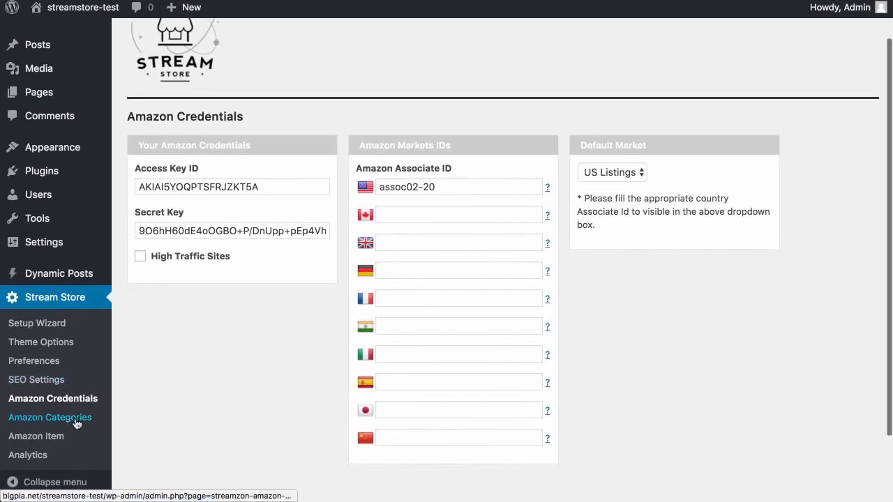
{"action": "left_click", "coordinate": [51, 417]}
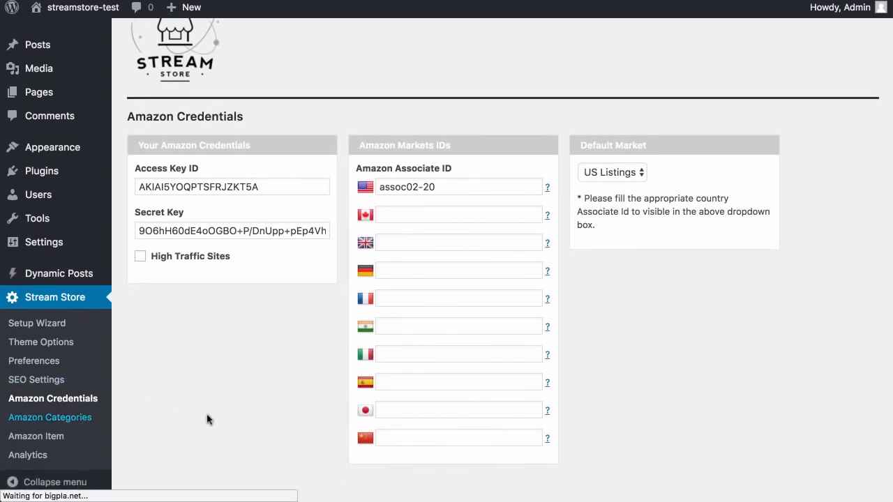
{"action": "left_click", "coordinate": [50, 417]}
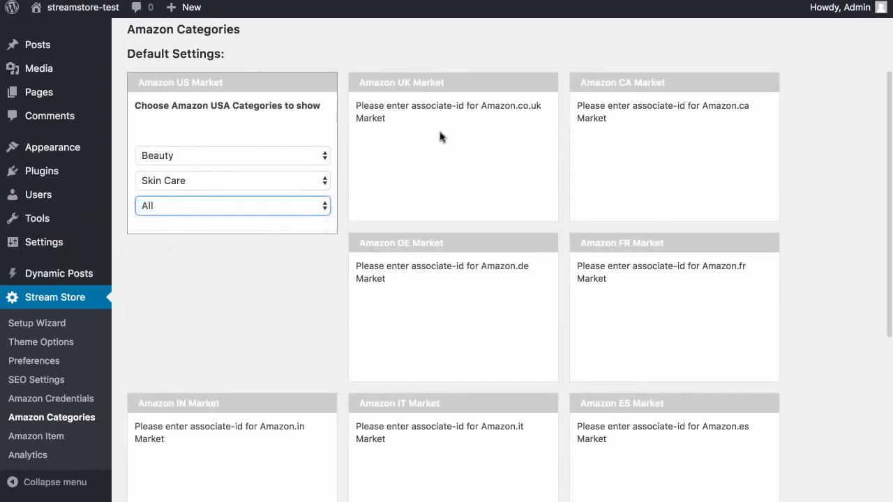
{"action": "mouse_move", "coordinate": [661, 144]}
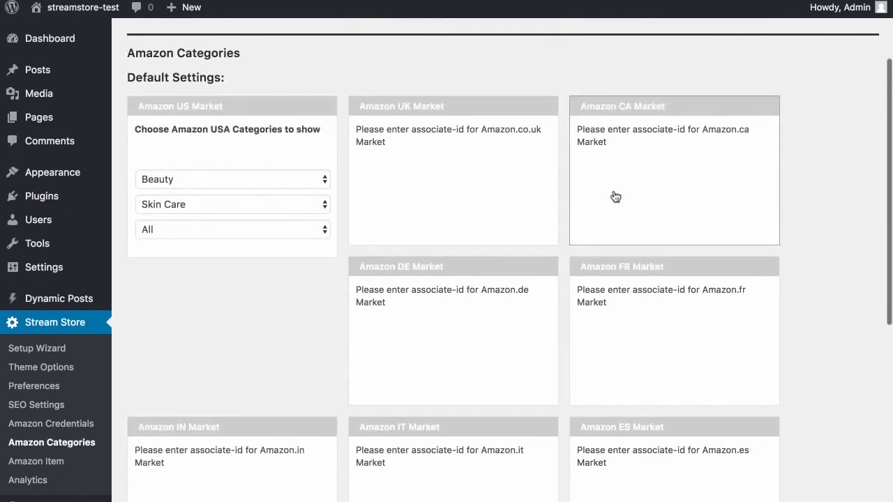
Review the per-market category defaults and switch to the Amazon Item settings page.
{"action": "scroll", "scroll_direction": "down", "scroll_amount": 3}
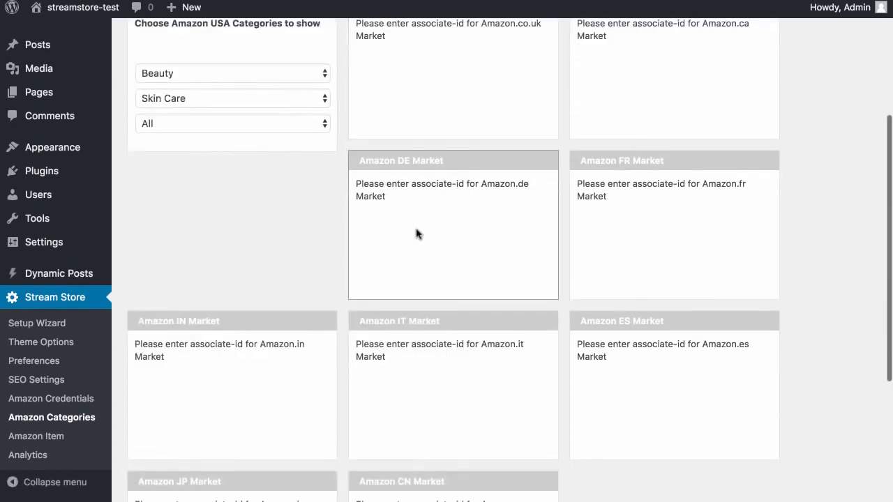
{"action": "scroll", "scroll_direction": "up", "scroll_amount": 3}
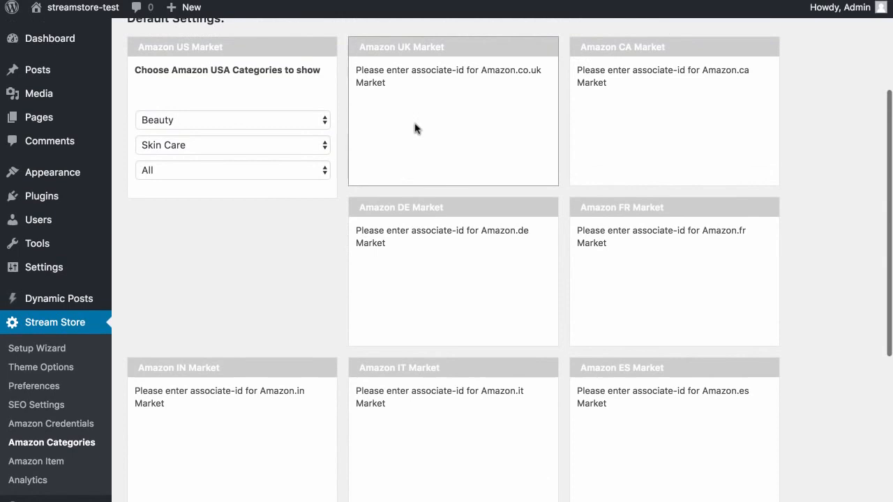
{"action": "scroll", "scroll_direction": "down", "scroll_amount": 3}
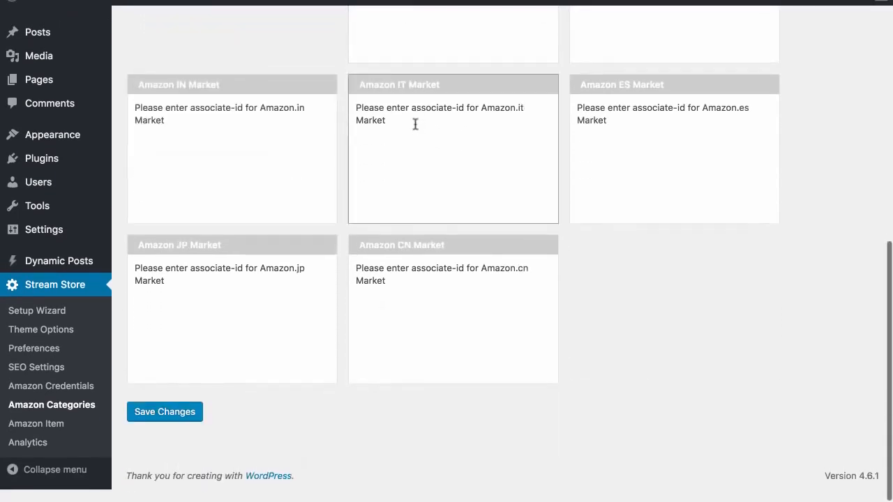
{"action": "left_click", "coordinate": [36, 435]}
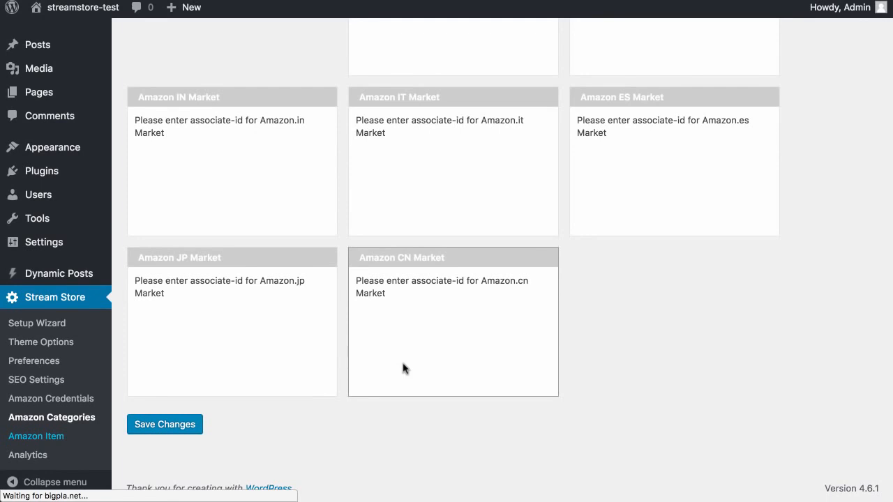
{"action": "left_click", "coordinate": [36, 435]}
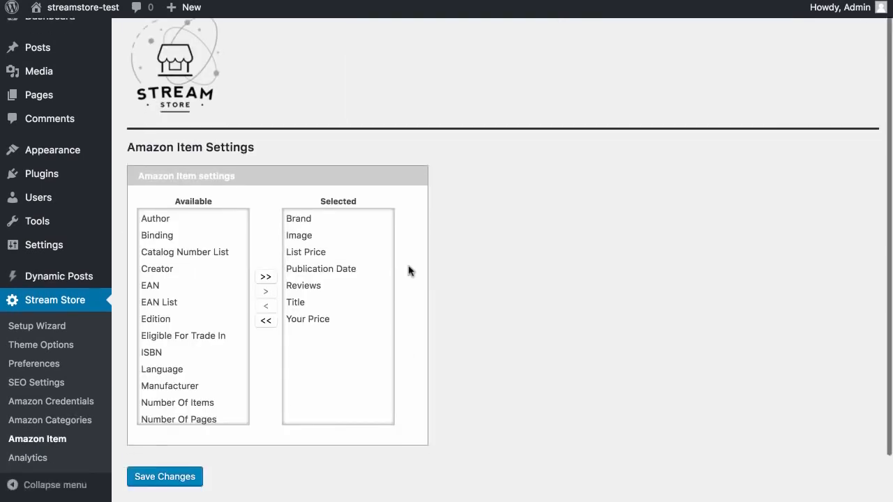
Select the Reviews attribute in the Selected list of Amazon item attributes.
{"action": "scroll", "scroll_direction": "down", "scroll_amount": 3}
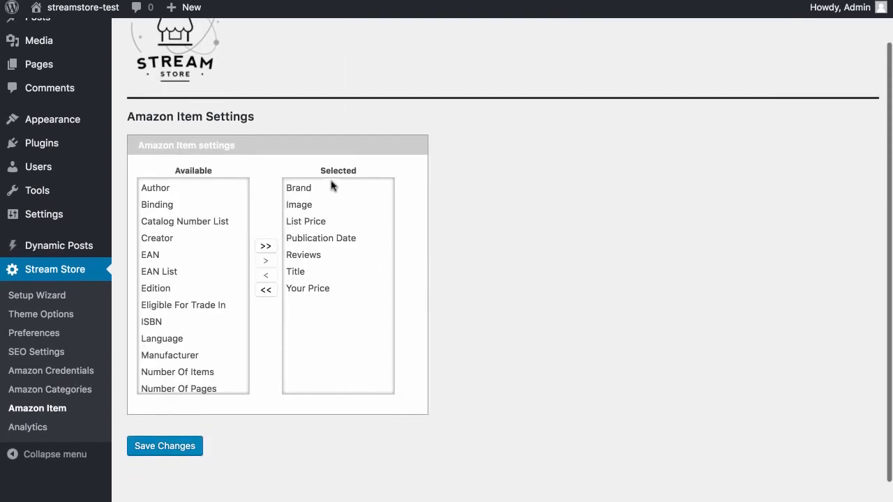
{"action": "mouse_move", "coordinate": [330, 304]}
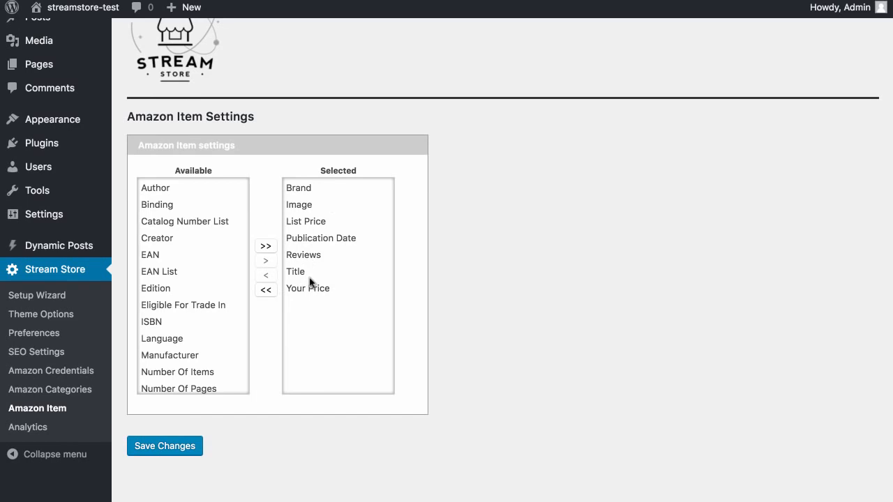
{"action": "left_click", "coordinate": [305, 254]}
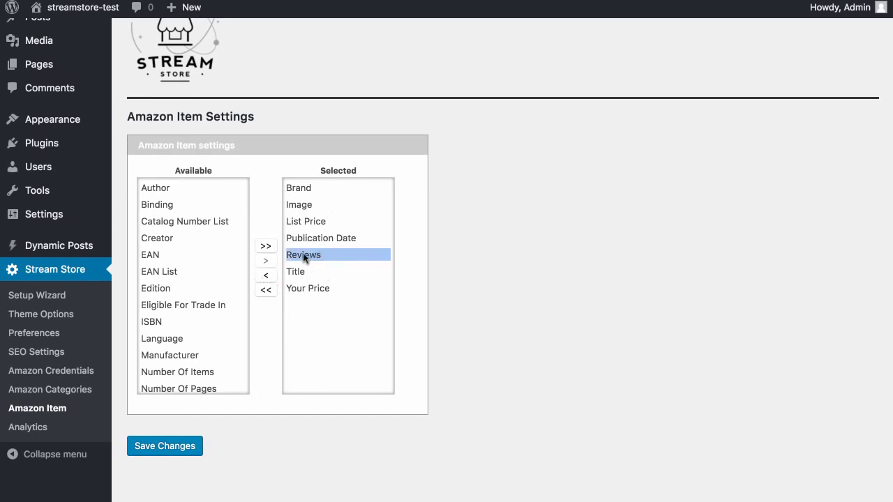
{"action": "mouse_move", "coordinate": [148, 388]}
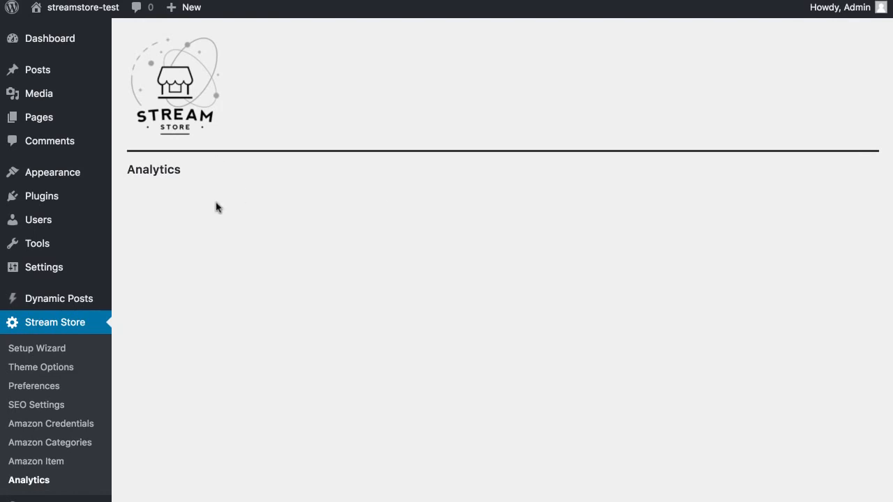
Browse Analytics: impressions/clicks chart, device donuts, Top Countries map and Top Searches led by Classic.
{"action": "left_click", "coordinate": [28, 480]}
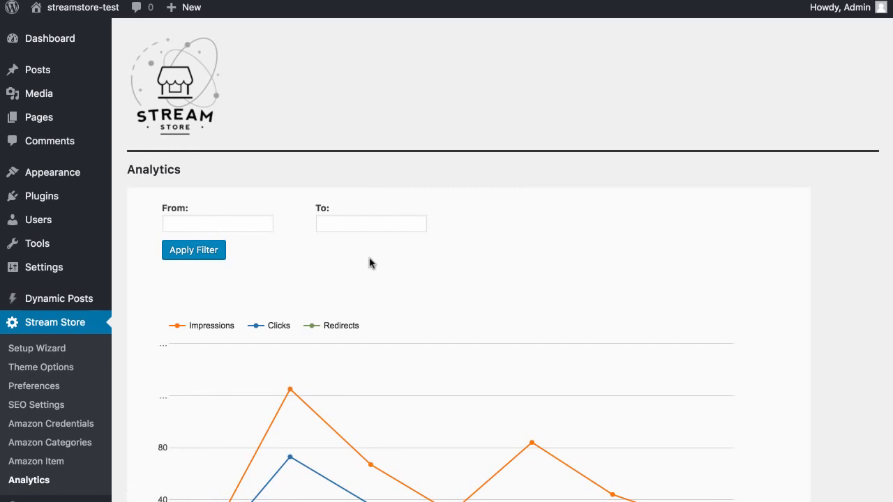
{"action": "scroll", "scroll_direction": "down", "scroll_amount": 3}
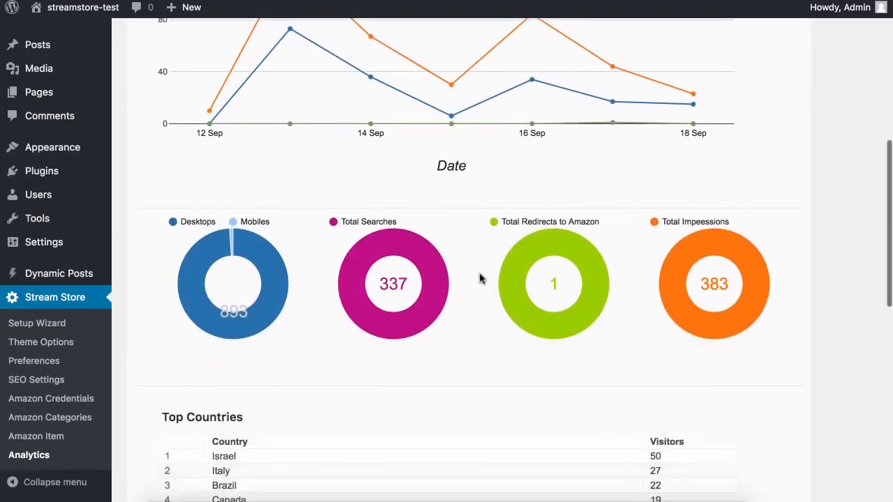
{"action": "scroll", "scroll_direction": "down", "scroll_amount": 3}
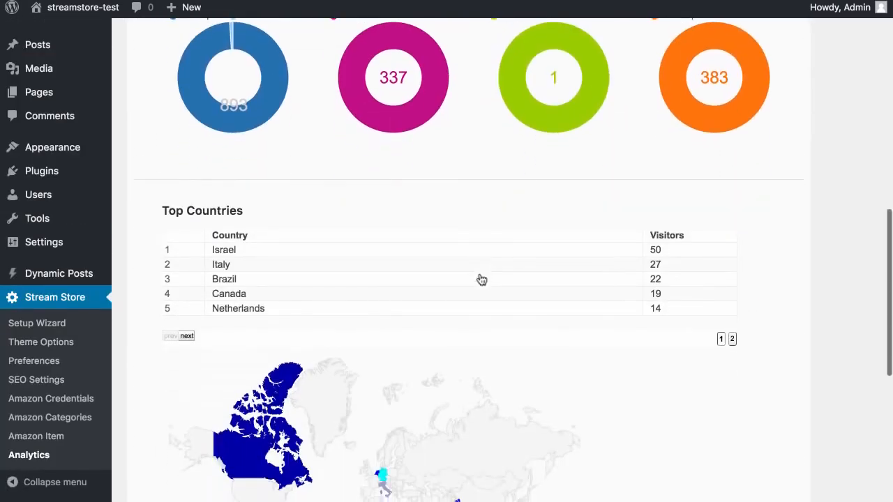
{"action": "scroll", "scroll_direction": "down", "scroll_amount": 3}
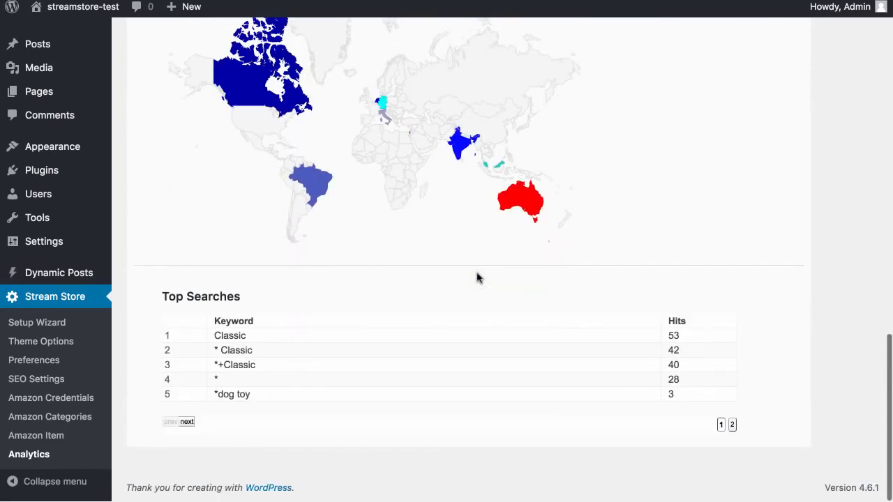